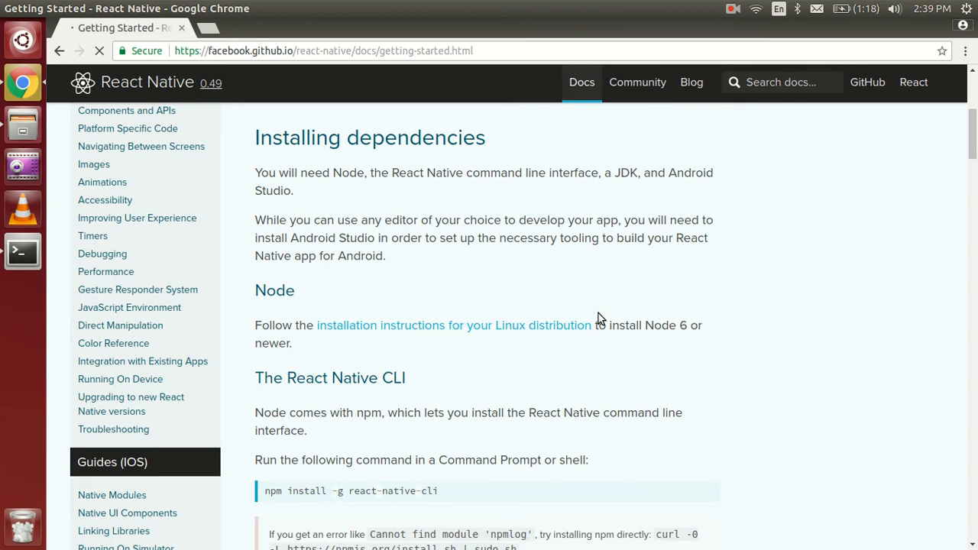
{"action": "mouse_move", "coordinate": [370, 165]}
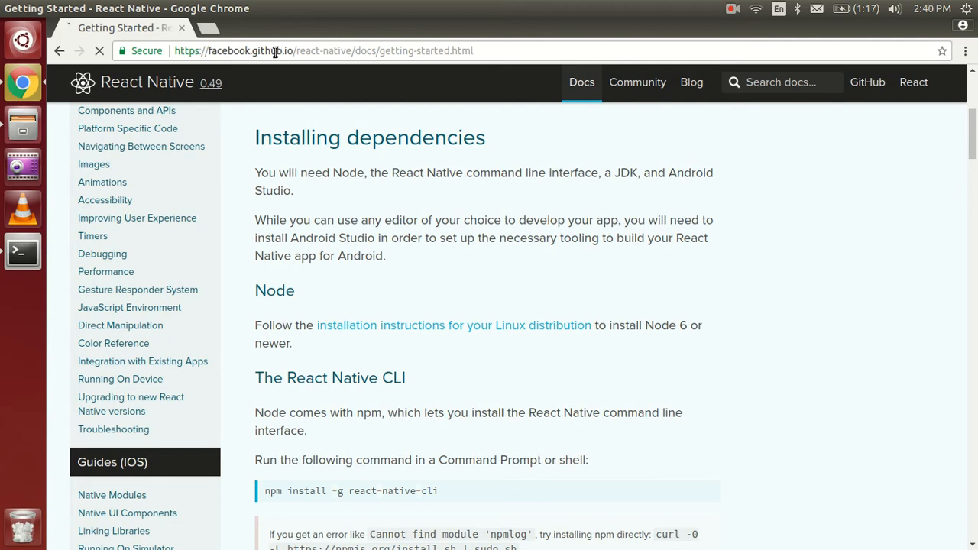
- Read down the Android setup guide to 'Creating a new application' and pick out the react-native init command
{"action": "scroll", "scroll_direction": "down", "scroll_amount": 3}
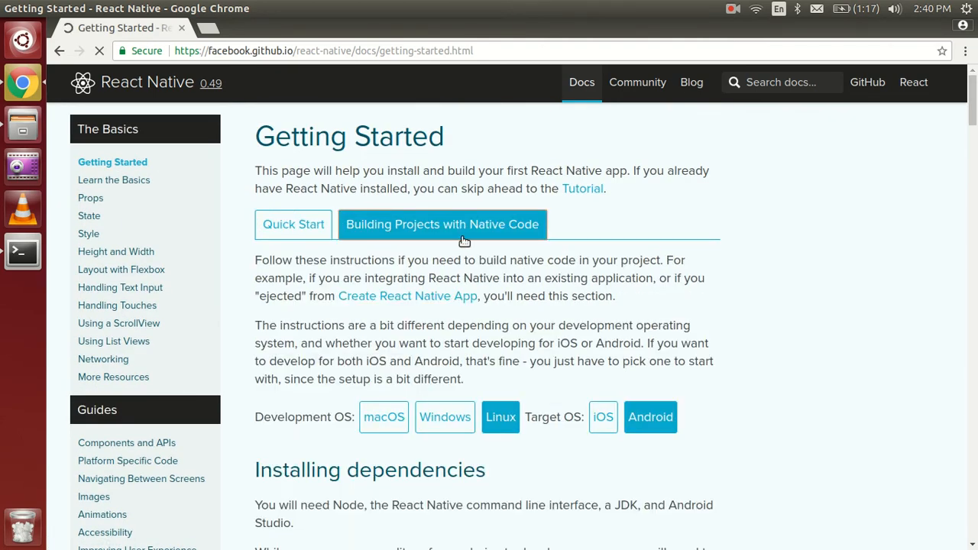
{"action": "scroll", "scroll_direction": "down", "scroll_amount": 3}
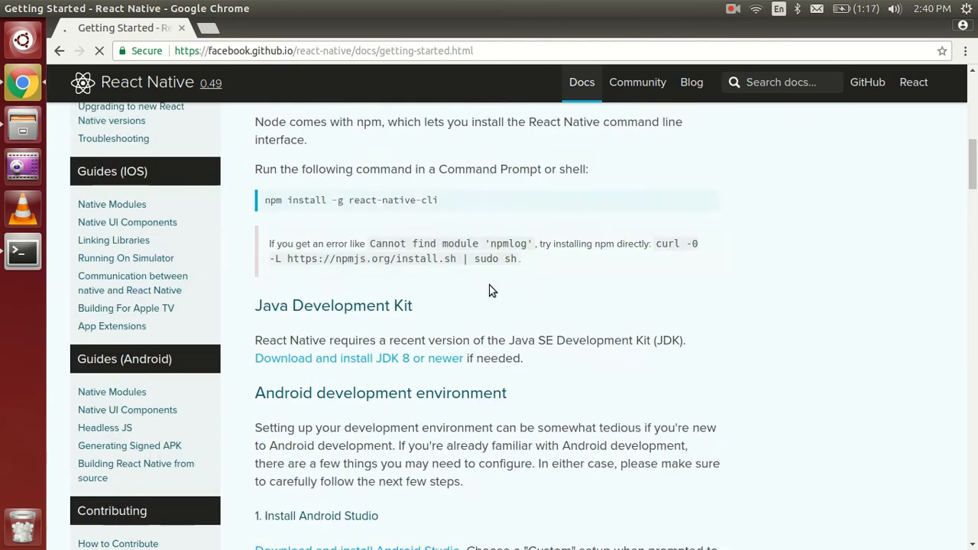
{"action": "scroll", "scroll_direction": "down", "scroll_amount": 3}
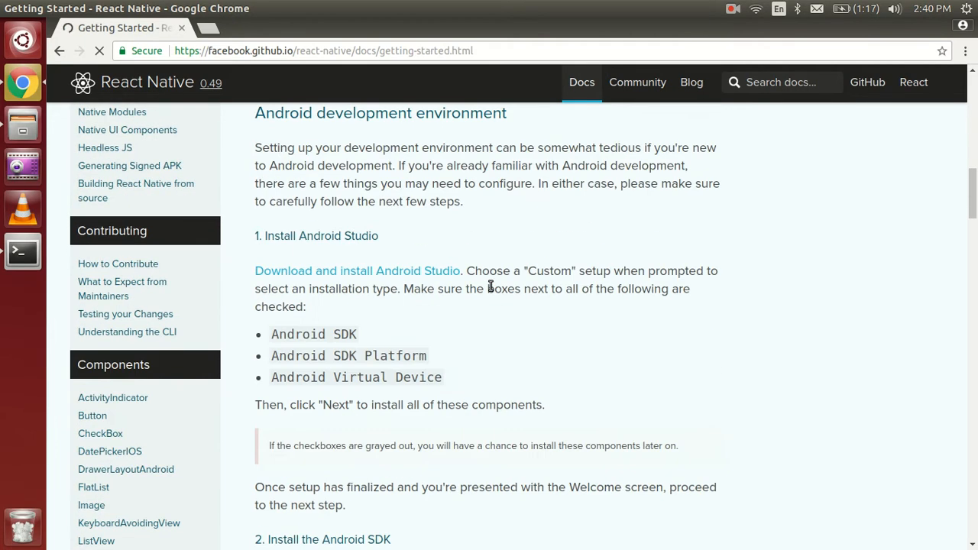
{"action": "scroll", "scroll_direction": "down", "scroll_amount": 3}
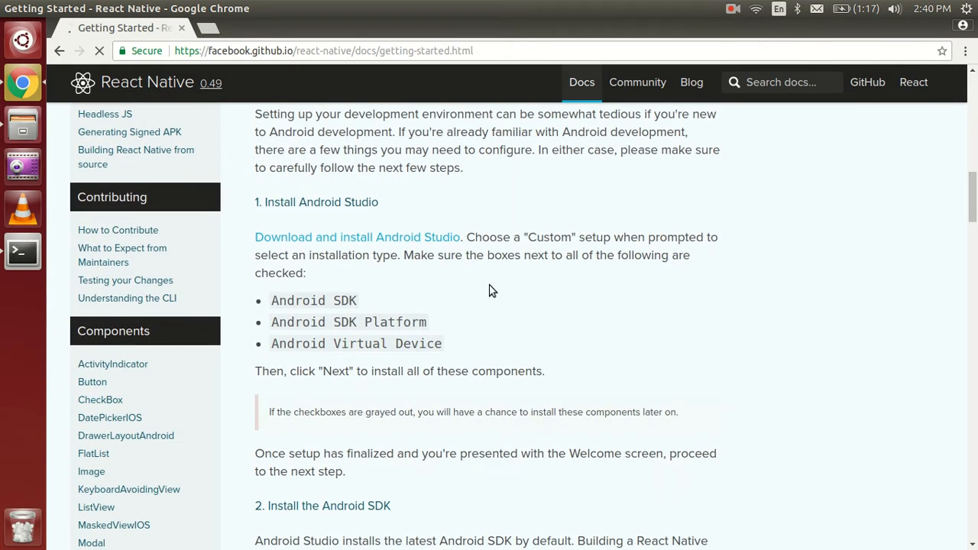
{"action": "mouse_move", "coordinate": [573, 335]}
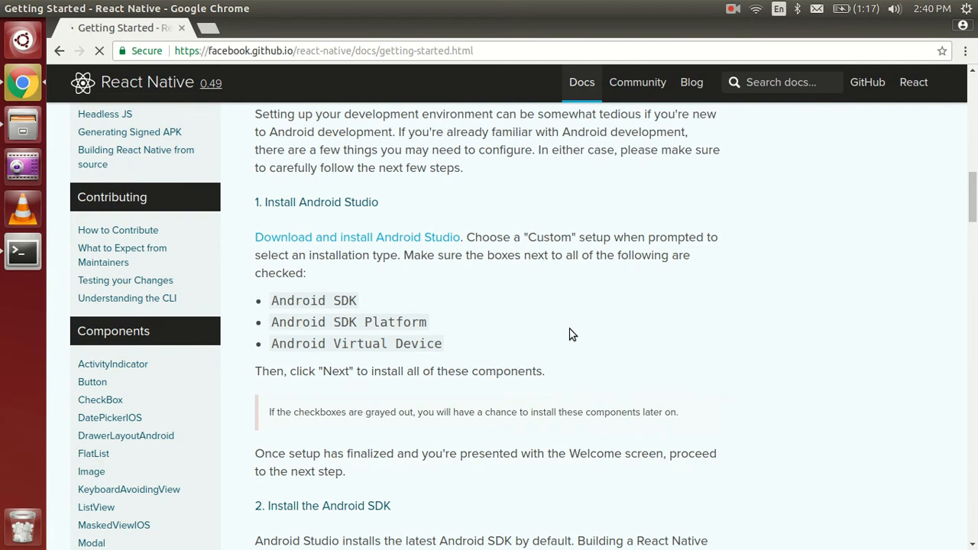
{"action": "scroll", "scroll_direction": "down", "scroll_amount": 3}
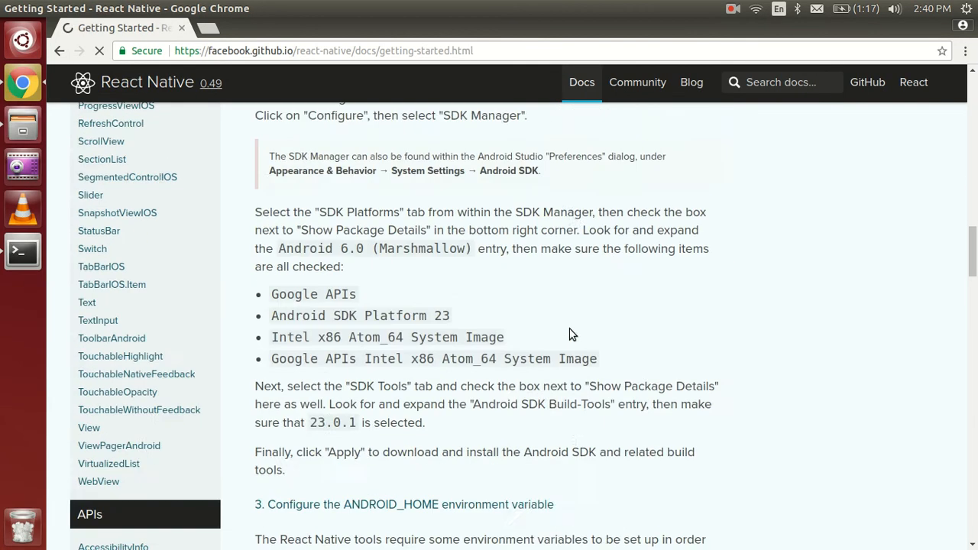
{"action": "scroll", "scroll_direction": "up", "scroll_amount": 3}
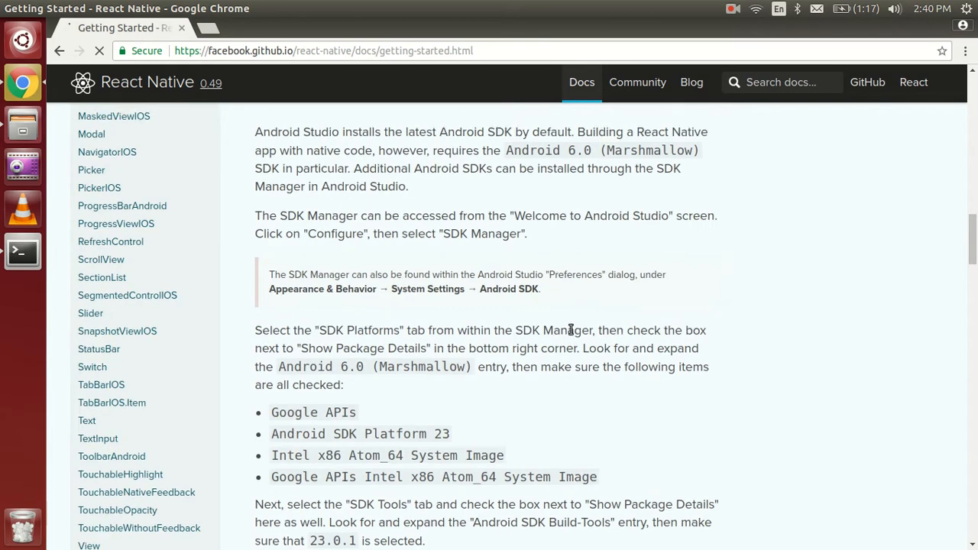
{"action": "scroll", "scroll_direction": "down", "scroll_amount": 3}
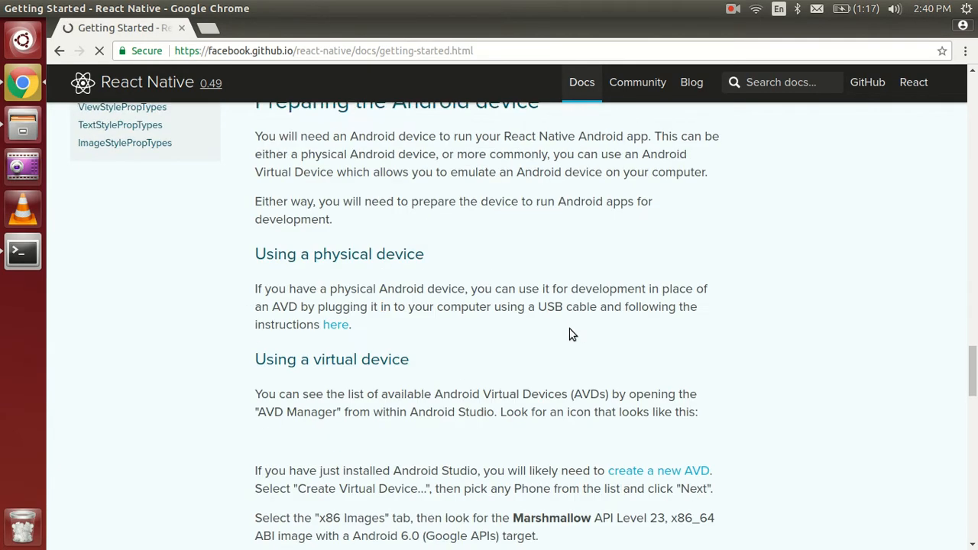
{"action": "scroll", "scroll_direction": "down", "scroll_amount": 3}
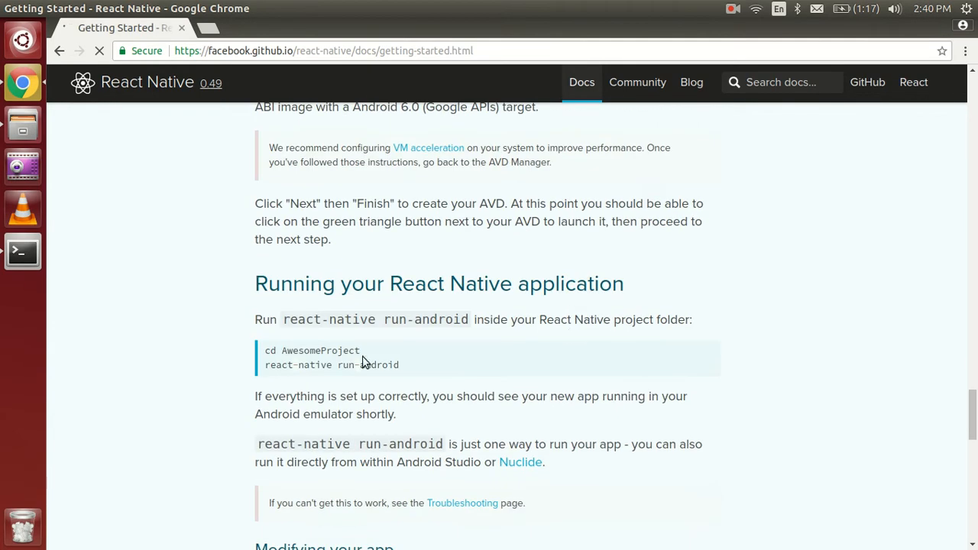
{"action": "scroll", "scroll_direction": "up", "scroll_amount": 3}
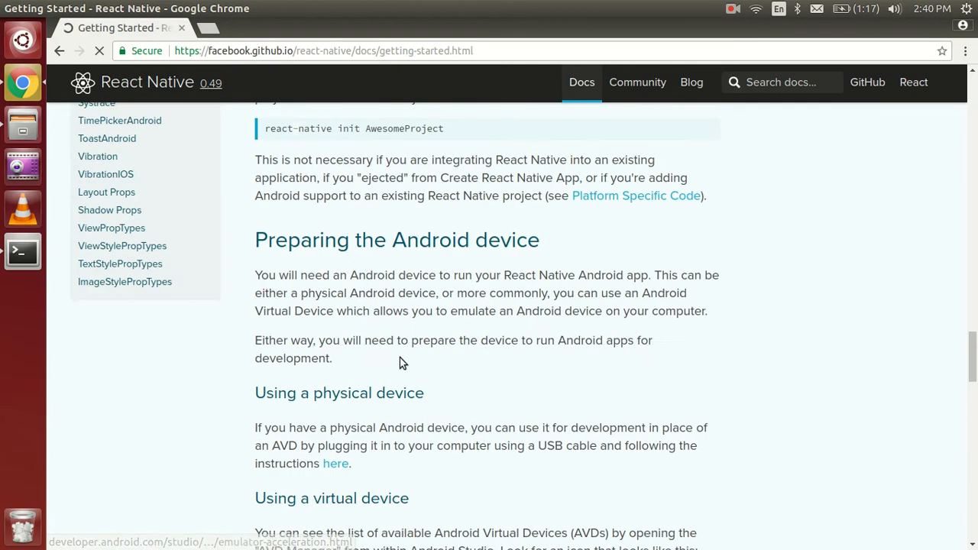
{"action": "scroll", "scroll_direction": "up", "scroll_amount": 3}
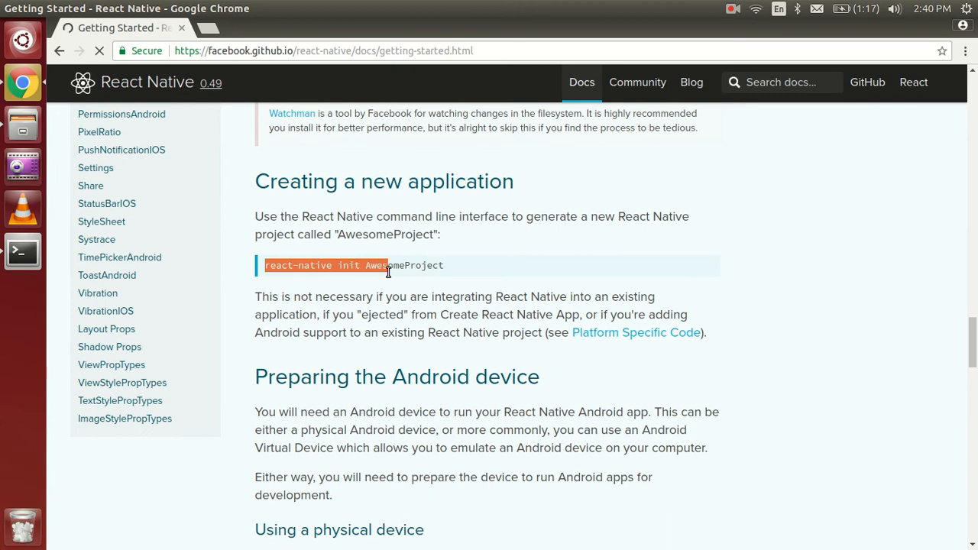
{"action": "left_click", "coordinate": [22, 250]}
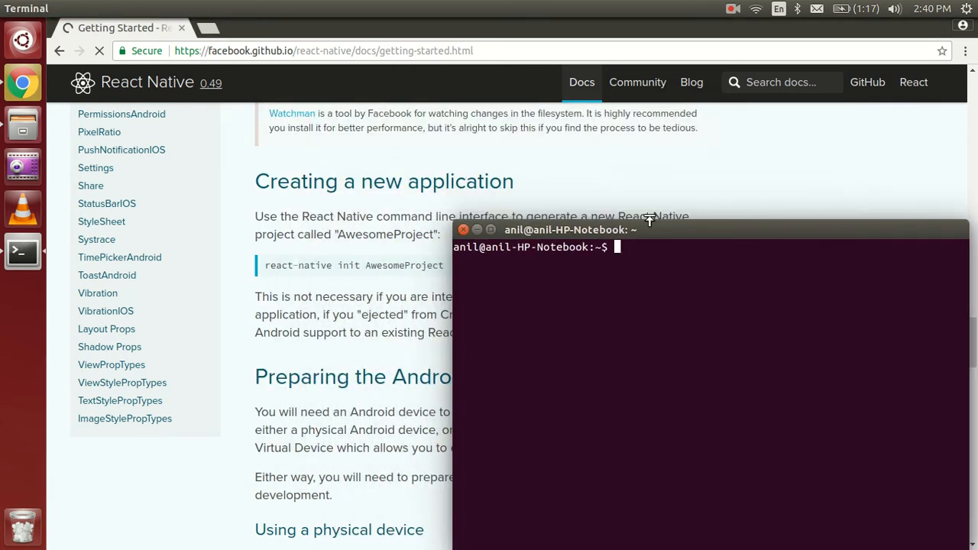
- Run react-native init project in the Terminal to generate the new project
{"action": "type", "text": "react"}
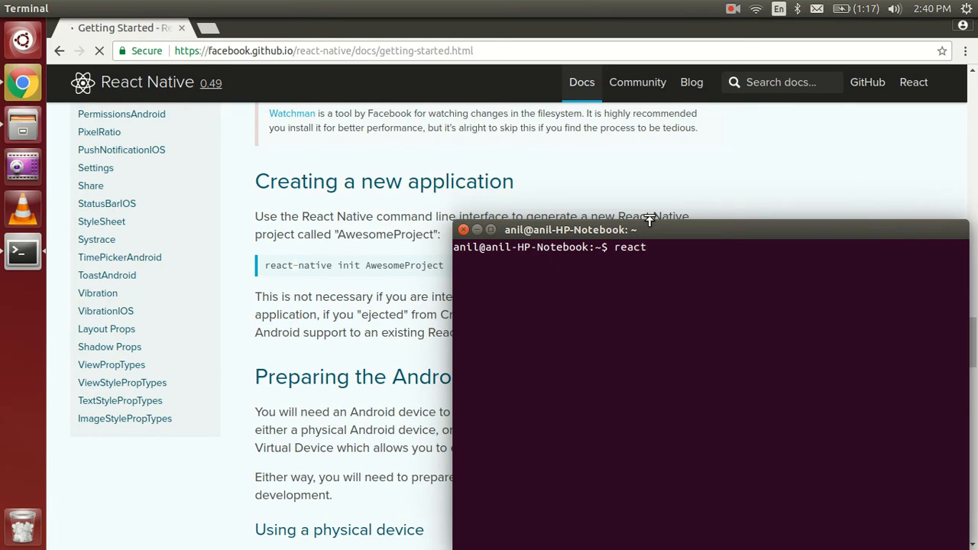
{"action": "type", "text": "-nati e"}
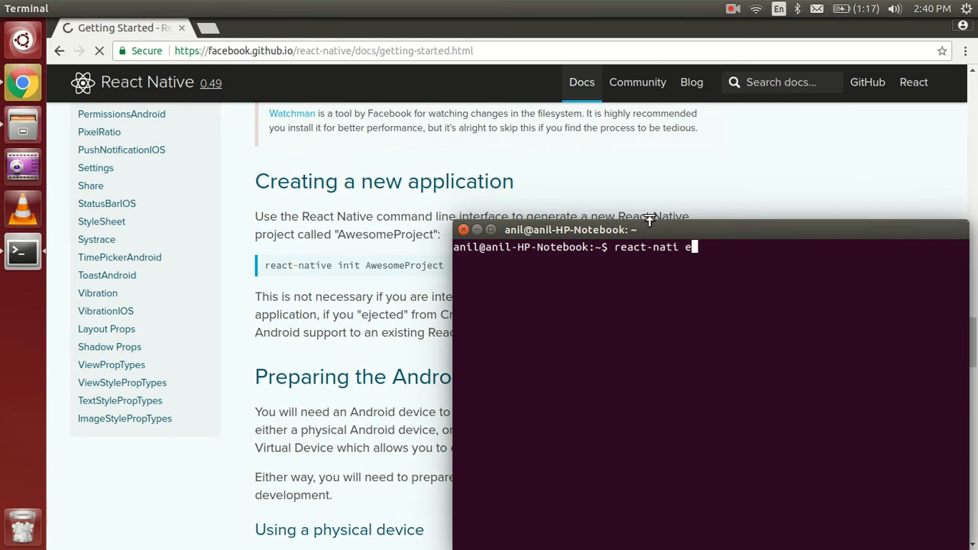
{"action": "type", "text": "ve"}
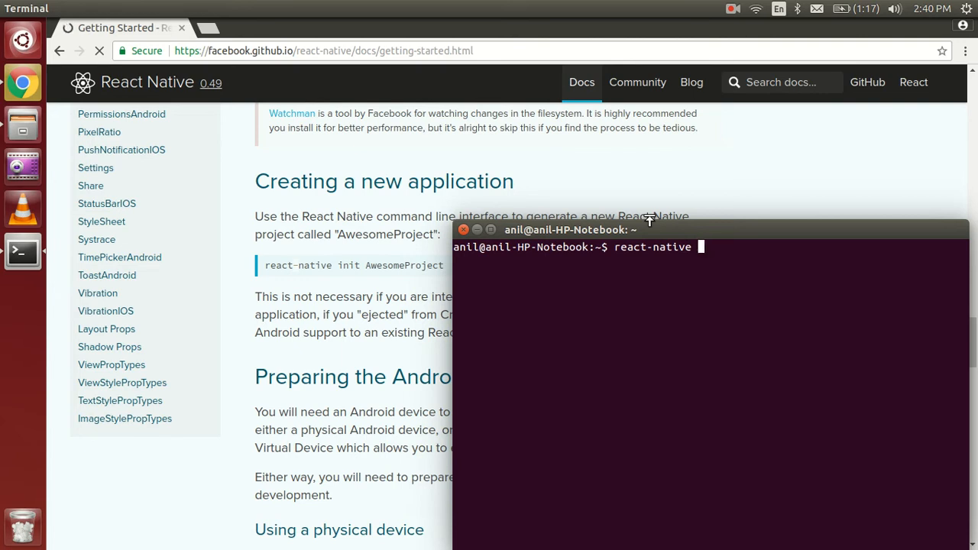
{"action": "type", "text": "init pro"}
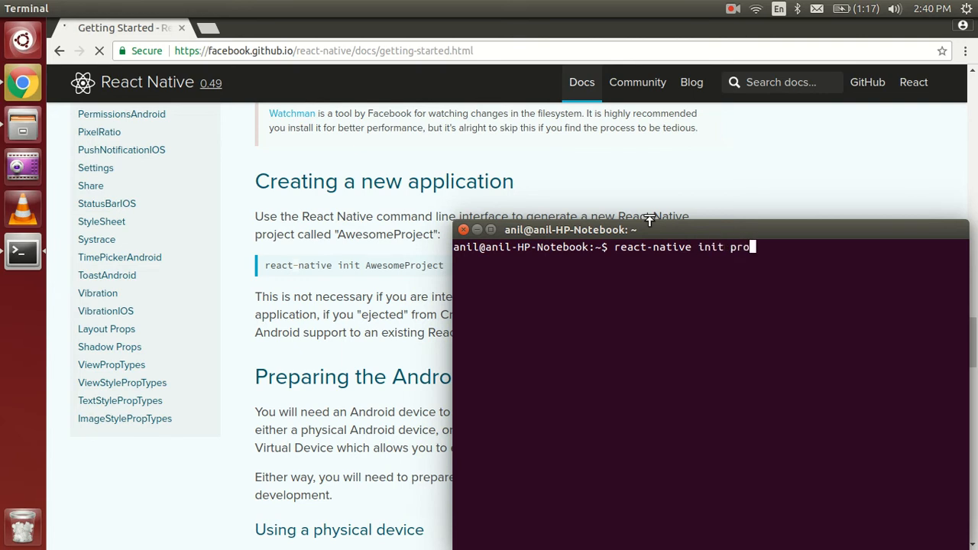
{"action": "type", "text": "ject"}
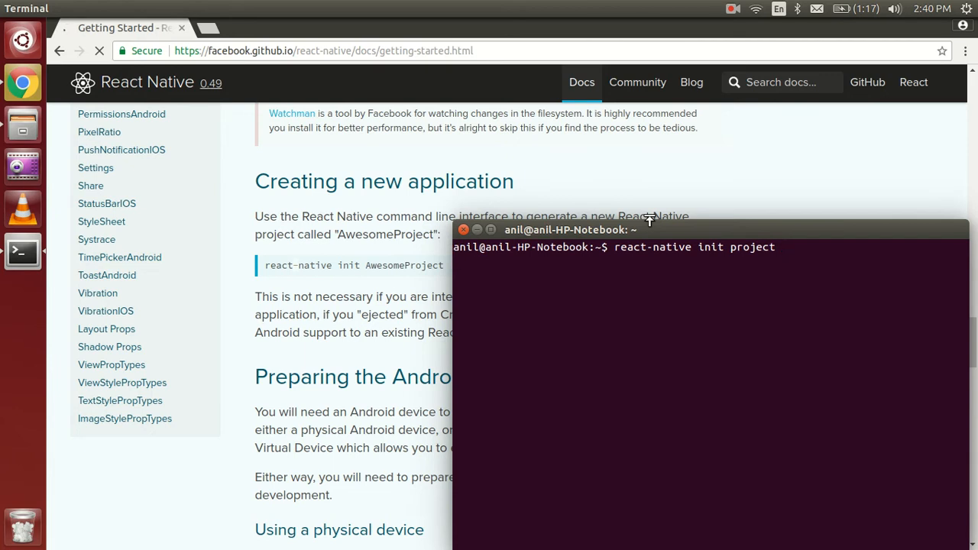
{"action": "key", "text": "Return"}
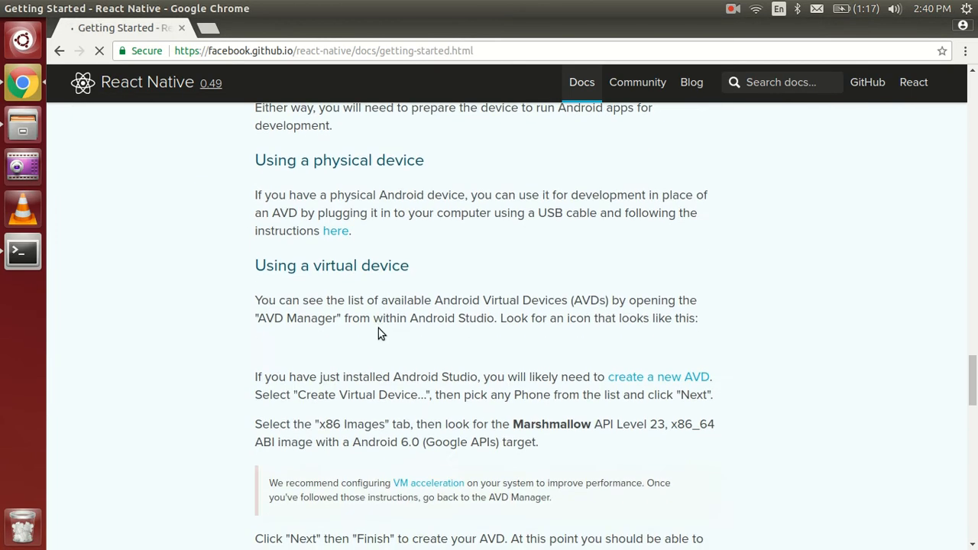
- Reach 'Running your React Native application' and select AwesomeProject in the cd command
{"action": "scroll", "scroll_direction": "down", "scroll_amount": 3}
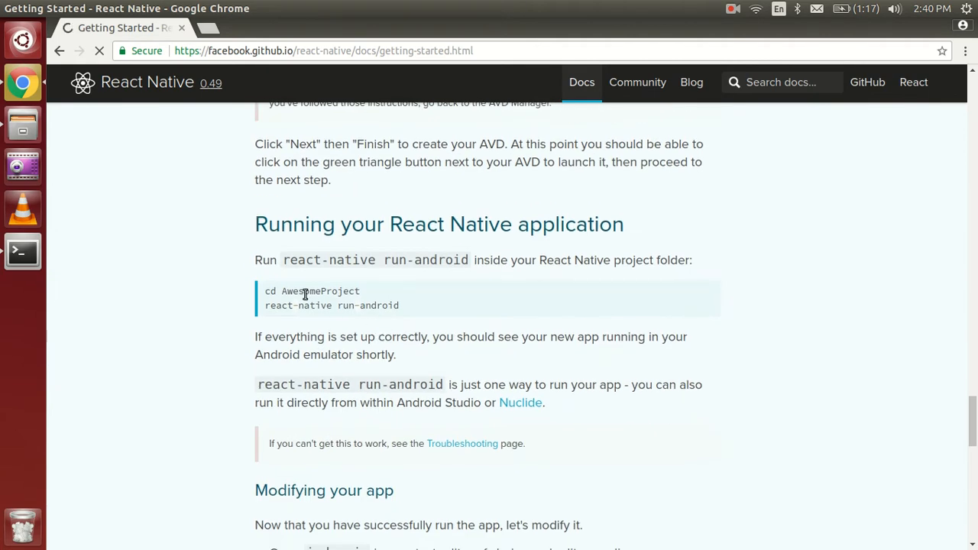
{"action": "double_click", "coordinate": [321, 290]}
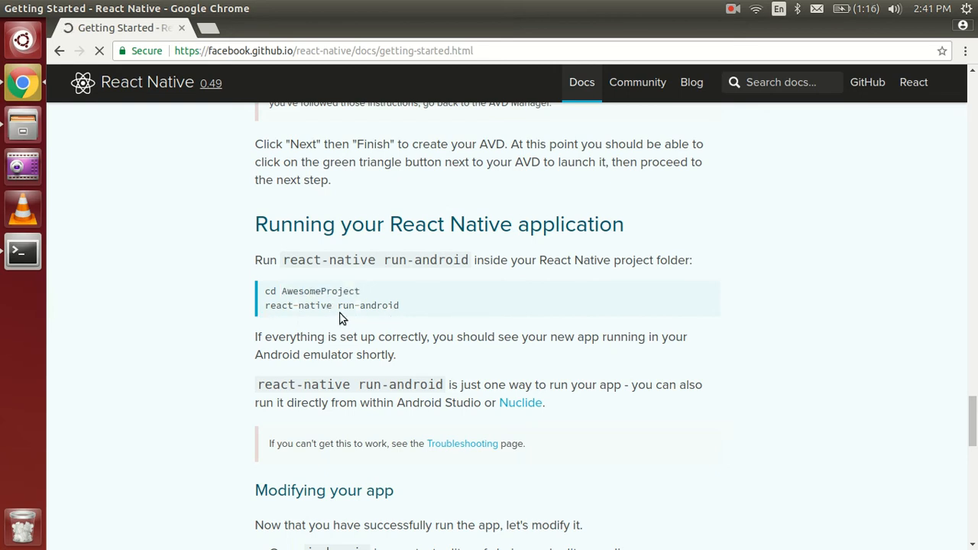
{"action": "mouse_move", "coordinate": [23, 250]}
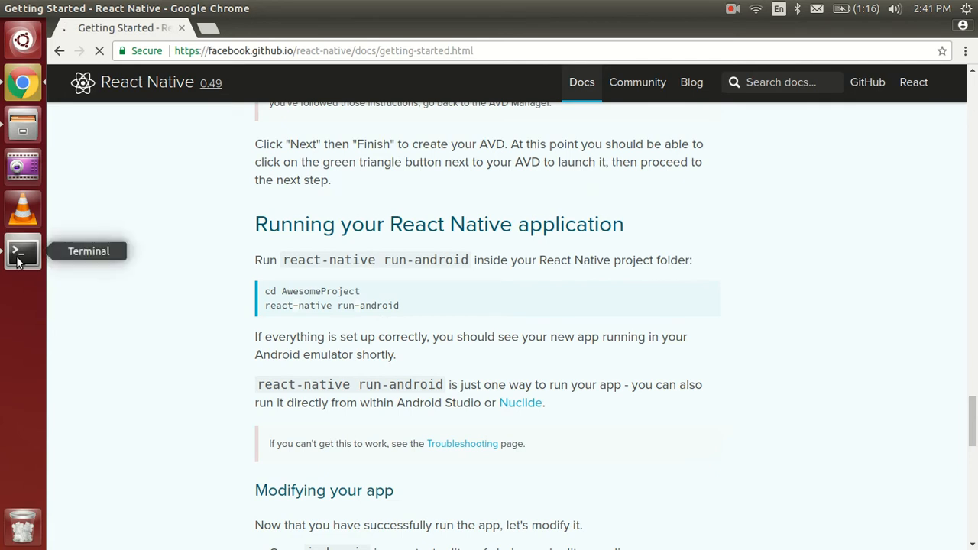
- Bring the Terminal back to front to watch the react-native init install progress
{"action": "left_click", "coordinate": [21, 251]}
{"action": "type", "text": "react-native init project"}
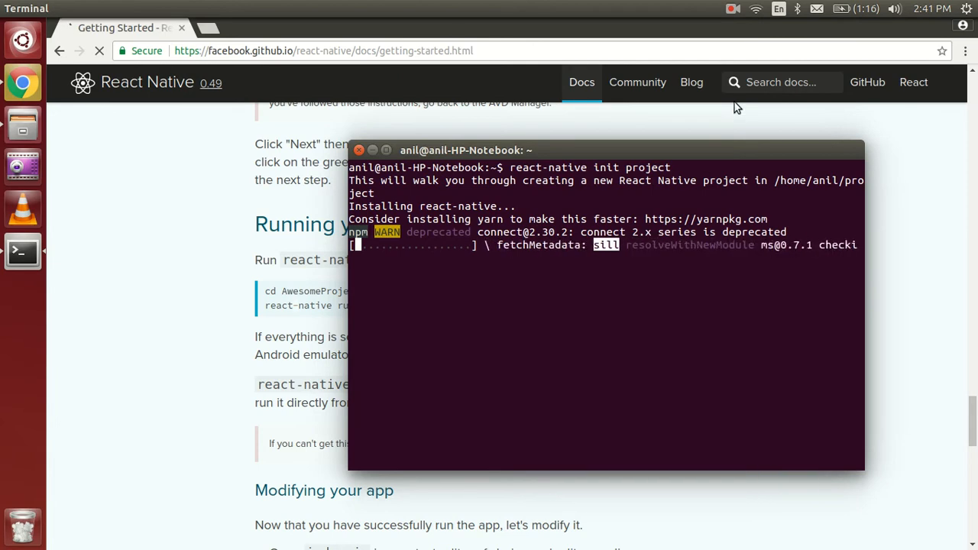
{"action": "left_click", "coordinate": [733, 10]}
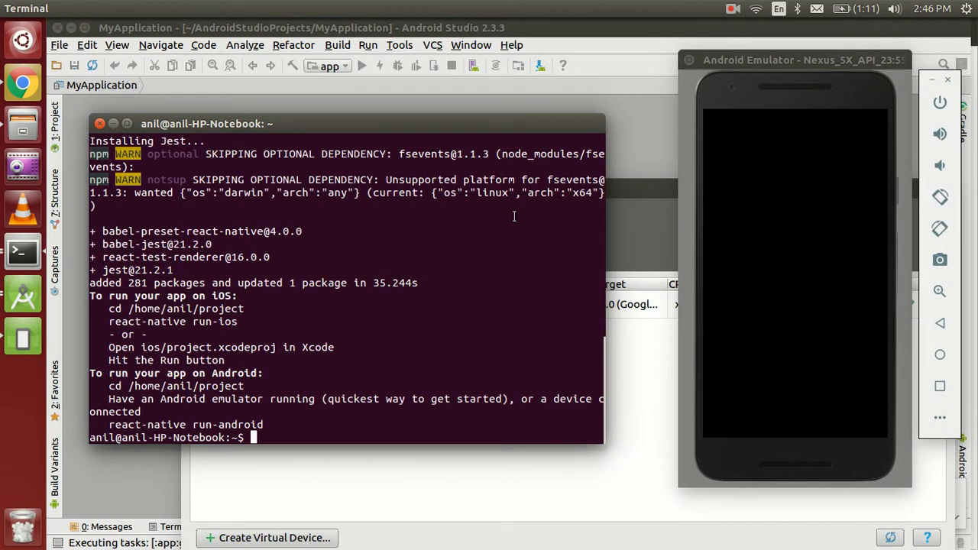
{"action": "mouse_move", "coordinate": [547, 312]}
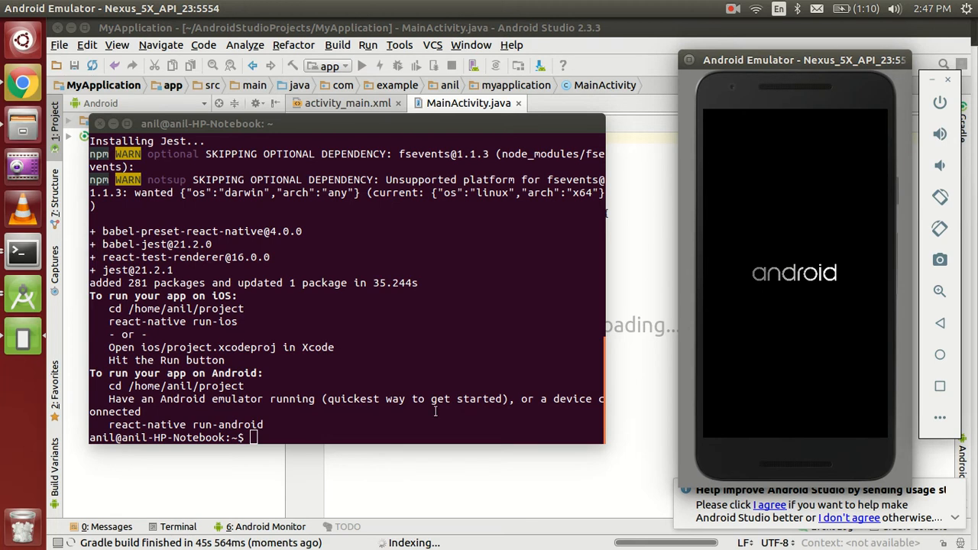
- Return to the Terminal prompt once the Nexus 5X emulator is booting
{"action": "left_click", "coordinate": [344, 397]}
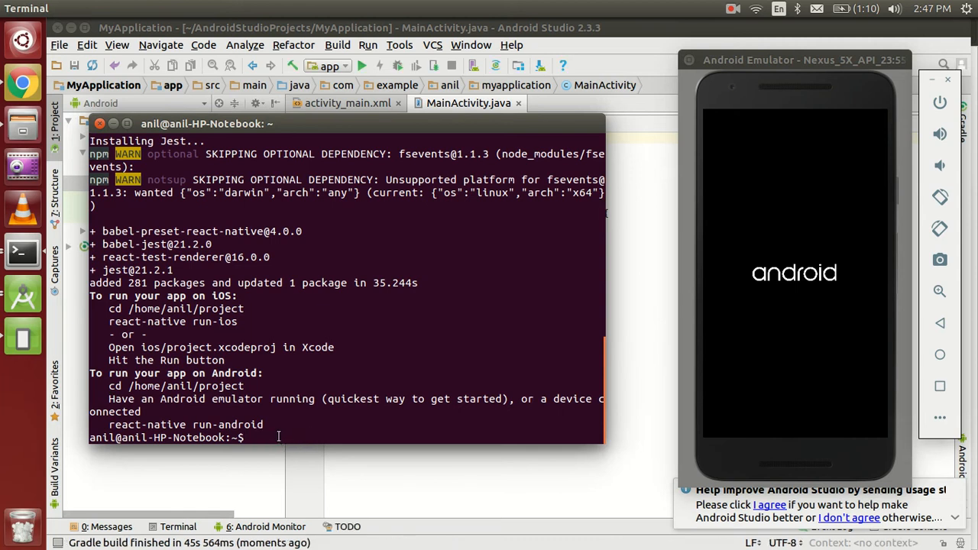
- Change into the new folder with cd project/ so the prompt sits in ~/project
{"action": "type", "text": "cd"}
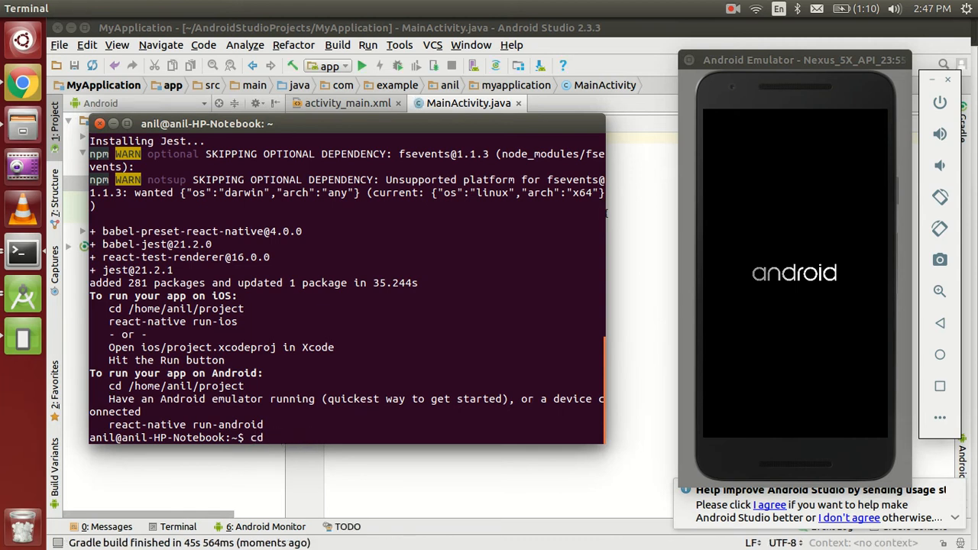
{"action": "type", "text": "pro"}
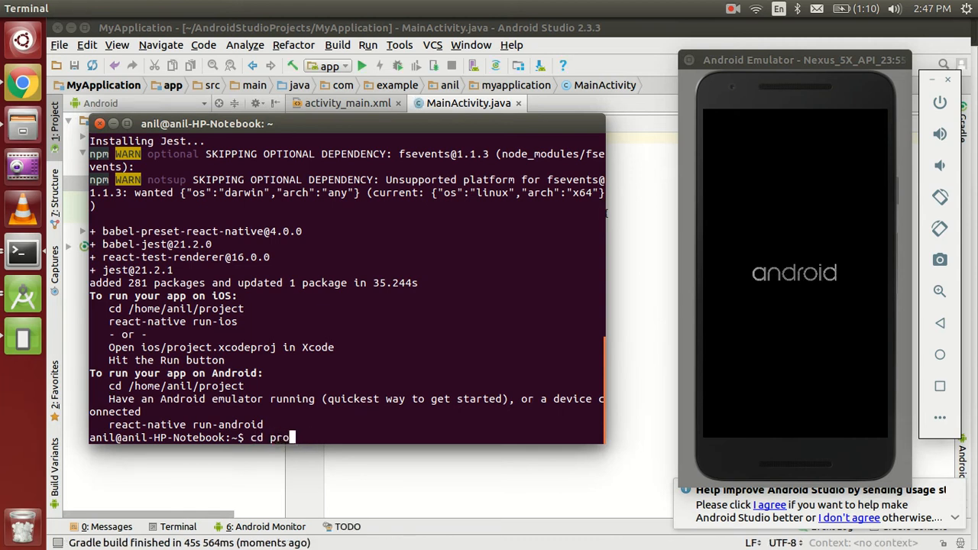
{"action": "type", "text": "ject/"}
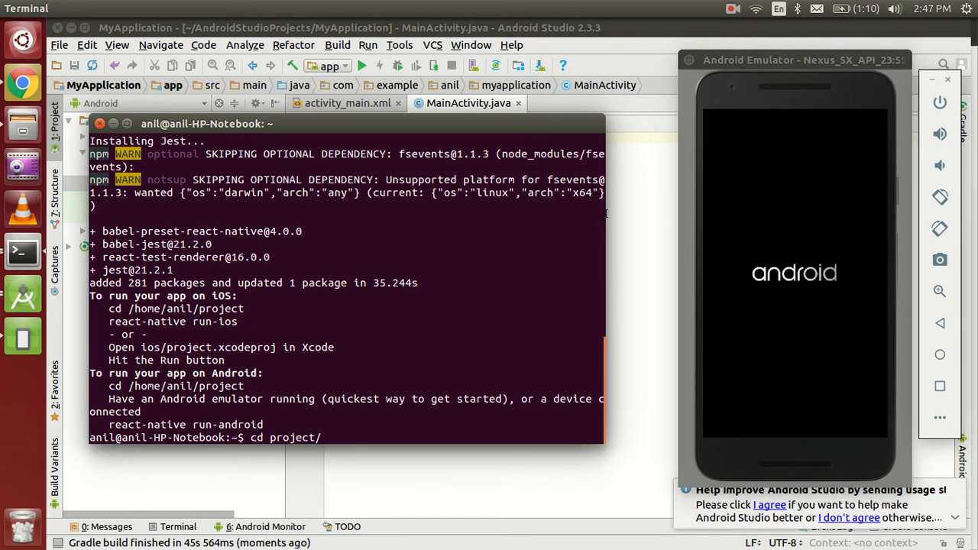
{"action": "key", "text": "Return"}
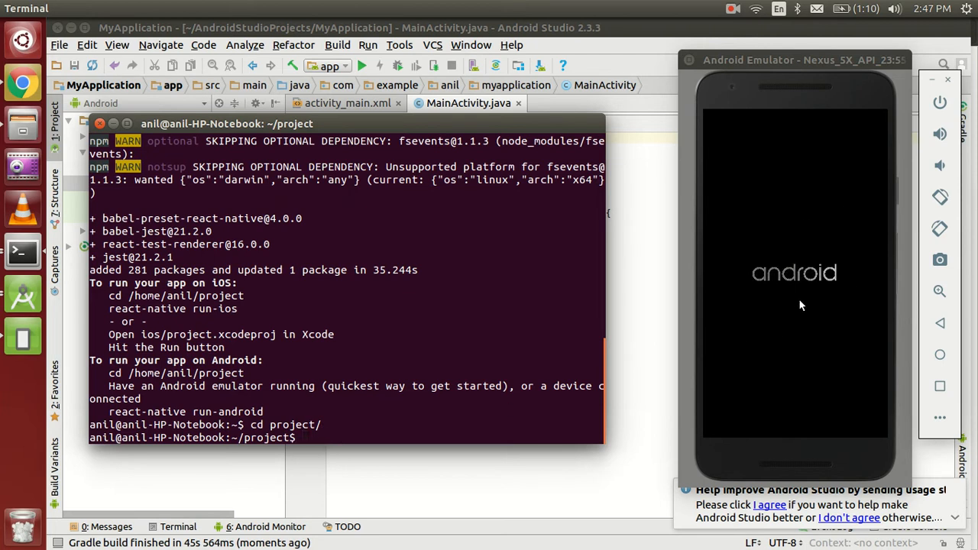
{"action": "mouse_move", "coordinate": [816, 275]}
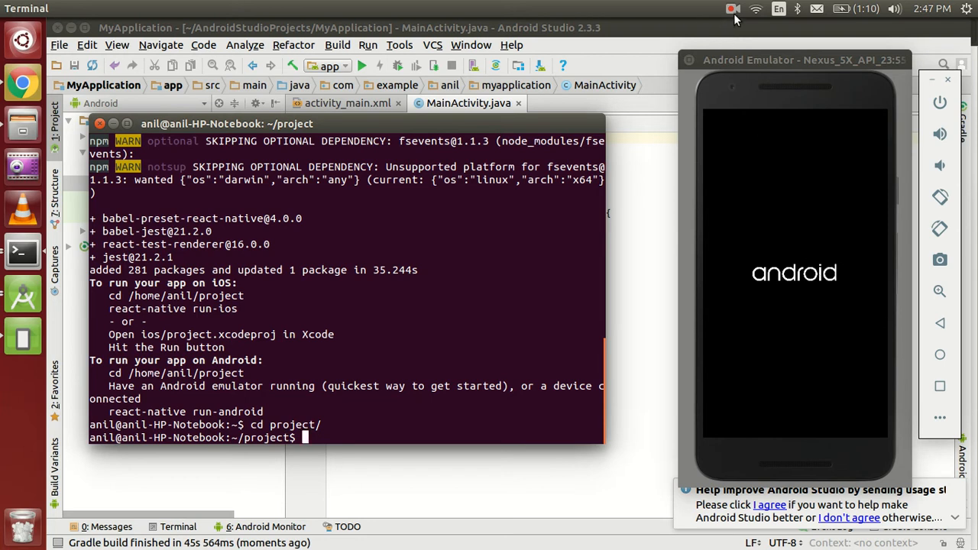
{"action": "left_click", "coordinate": [733, 9]}
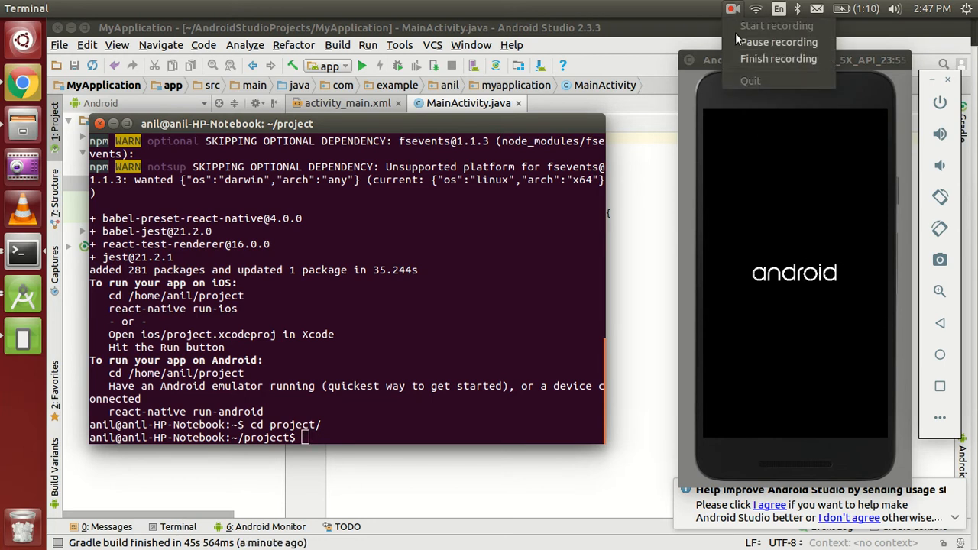
{"action": "mouse_move", "coordinate": [777, 43]}
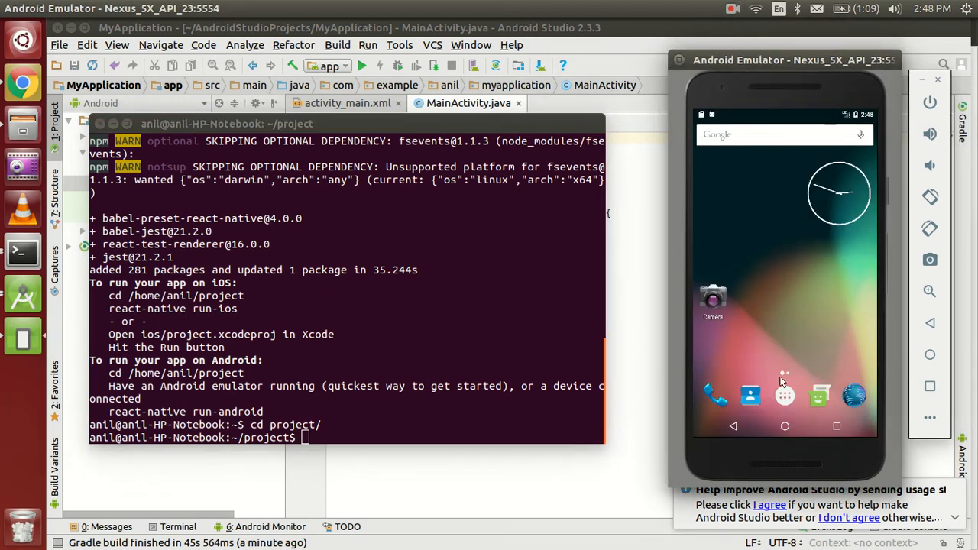
- Show the app drawer on the emulator's home screen listing all installed apps
{"action": "left_click", "coordinate": [785, 394]}
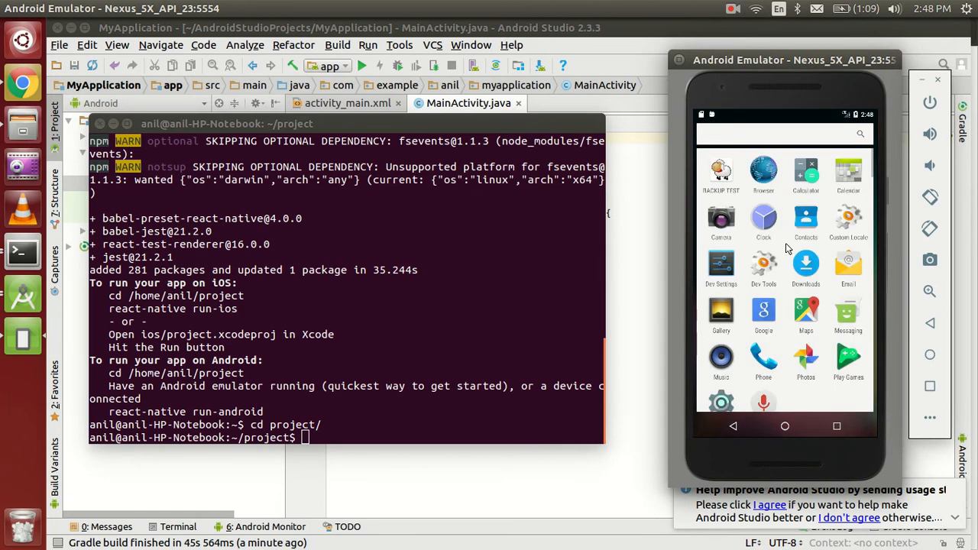
{"action": "left_click", "coordinate": [358, 425]}
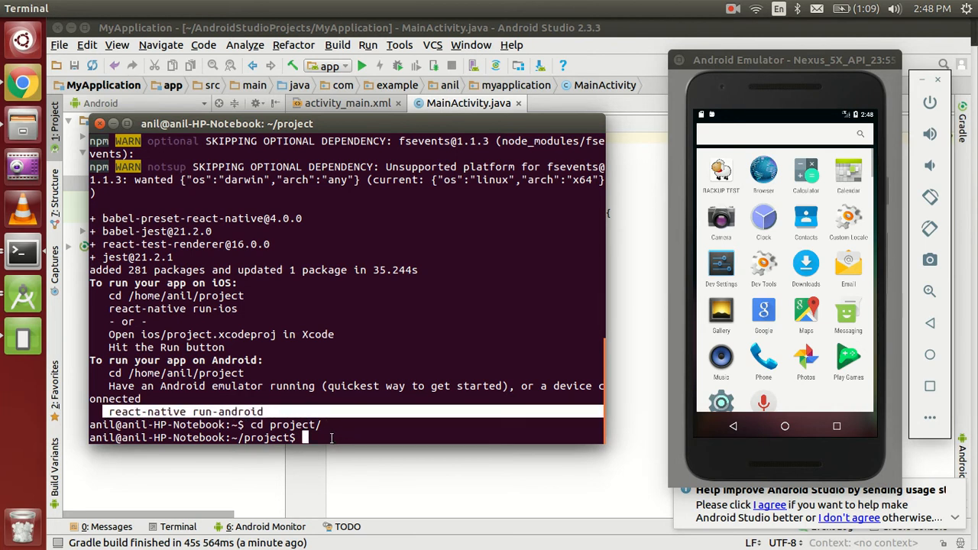
- Enter react-native run-android to start the JS server and build onto the emulator
{"action": "type", "text": "react-nati"}
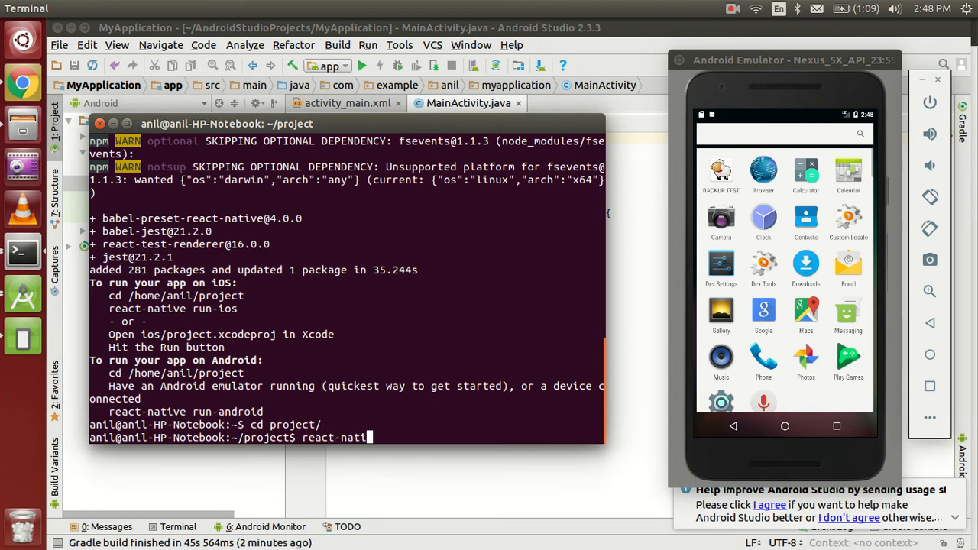
{"action": "type", "text": "ve run-and"}
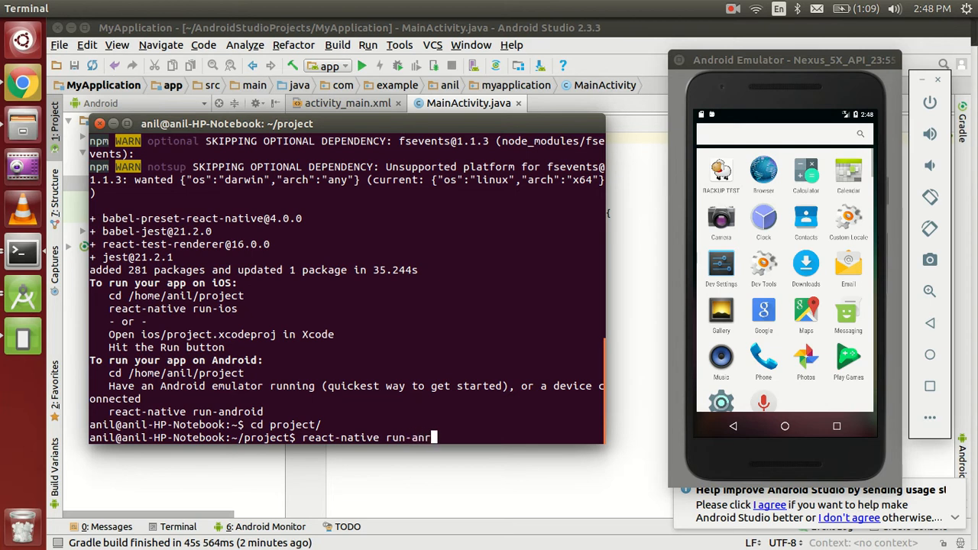
{"action": "type", "text": "oid"}
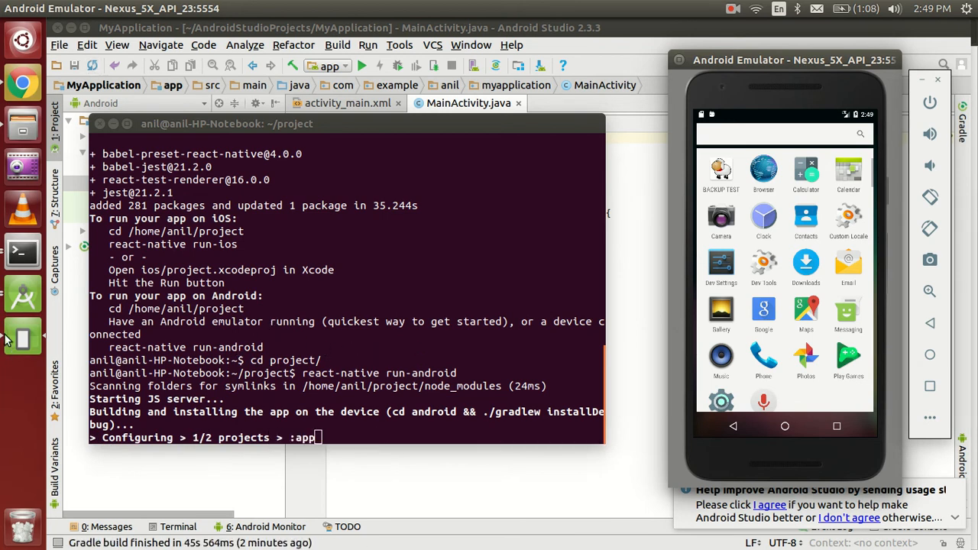
- Launch VS Code and open the project folder, listing App.js, index.js, android, ios and node_modules
{"action": "left_click", "coordinate": [21, 40]}
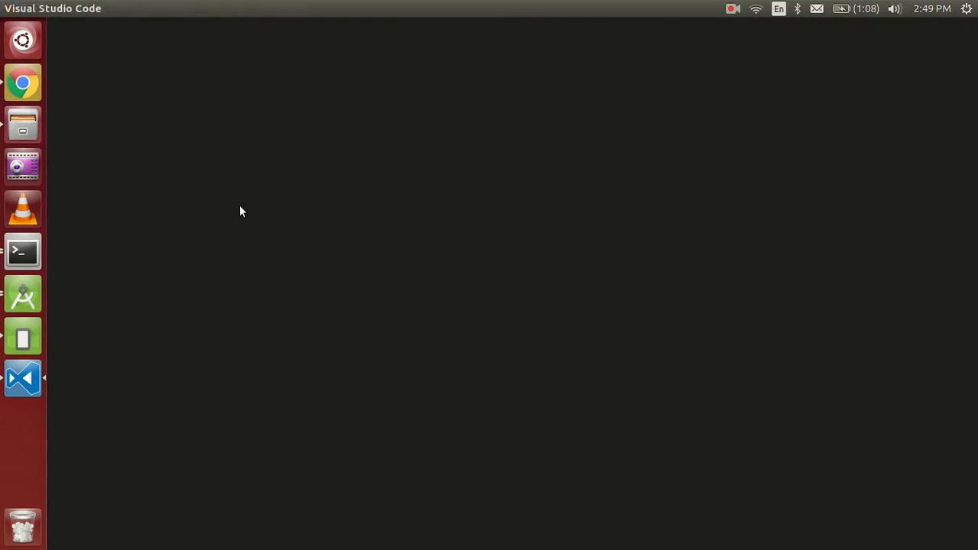
{"action": "left_click", "coordinate": [21, 379]}
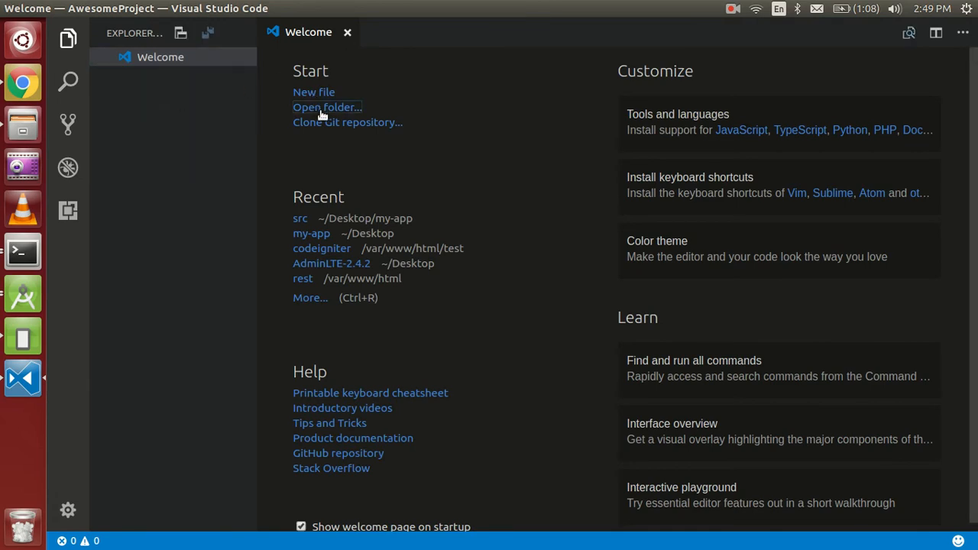
{"action": "left_click", "coordinate": [325, 107]}
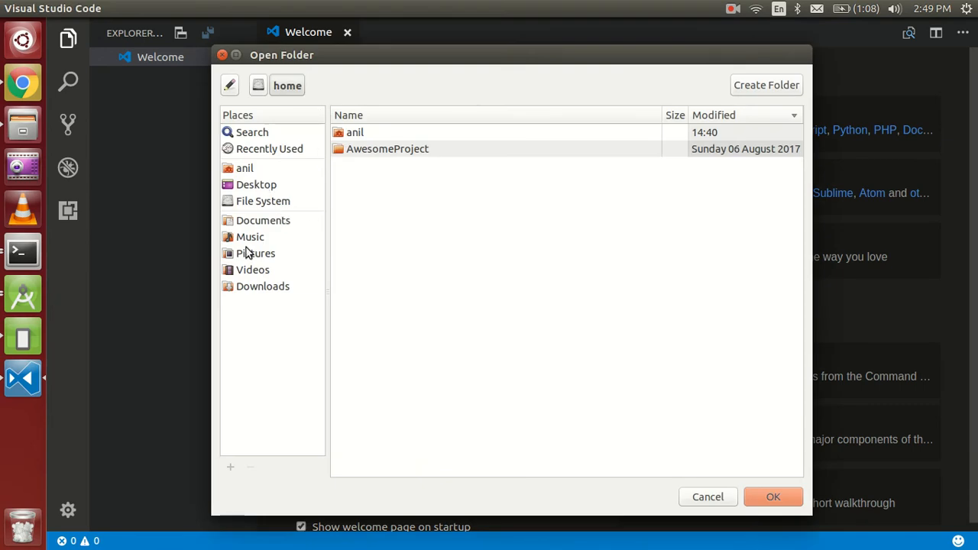
{"action": "mouse_move", "coordinate": [257, 183]}
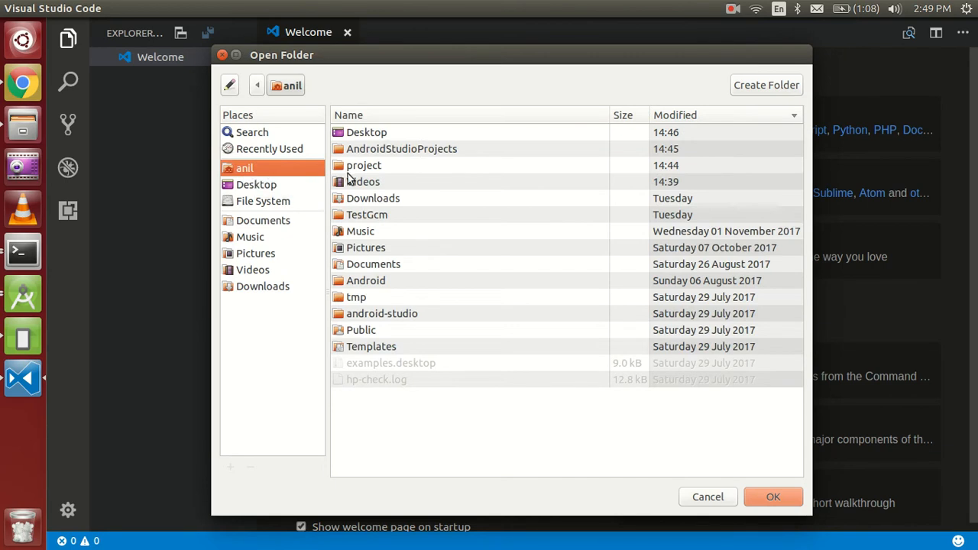
{"action": "double_click", "coordinate": [364, 165]}
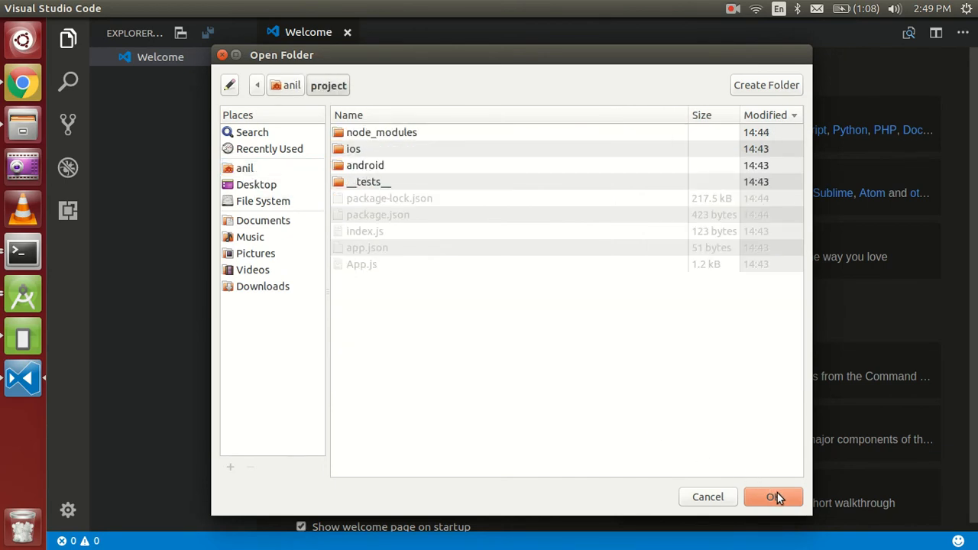
{"action": "left_click", "coordinate": [773, 497]}
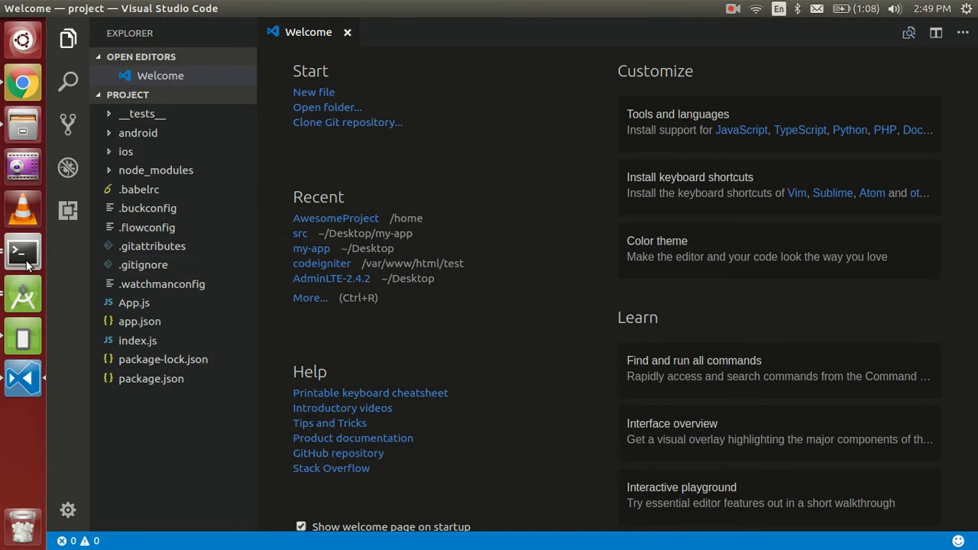
{"action": "left_click", "coordinate": [21, 253]}
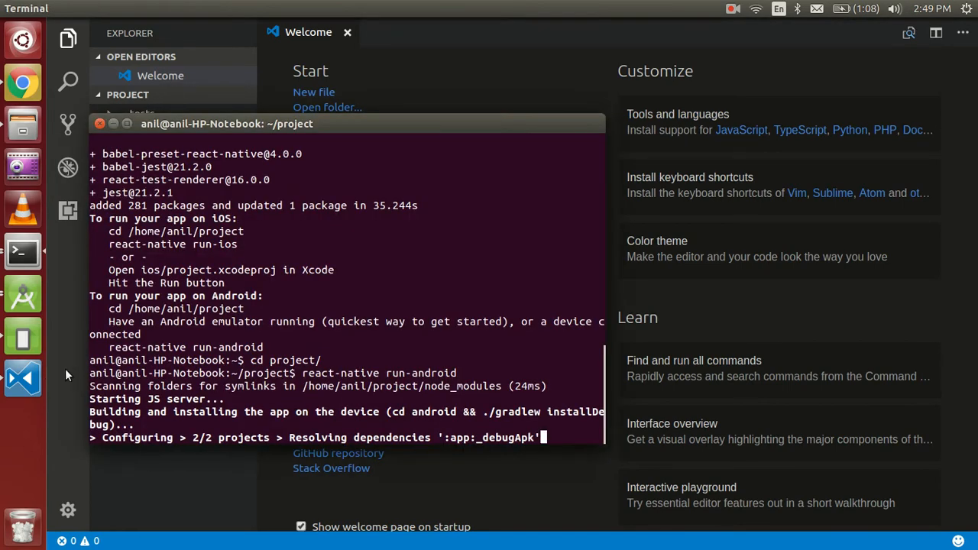
{"action": "mouse_move", "coordinate": [23, 336]}
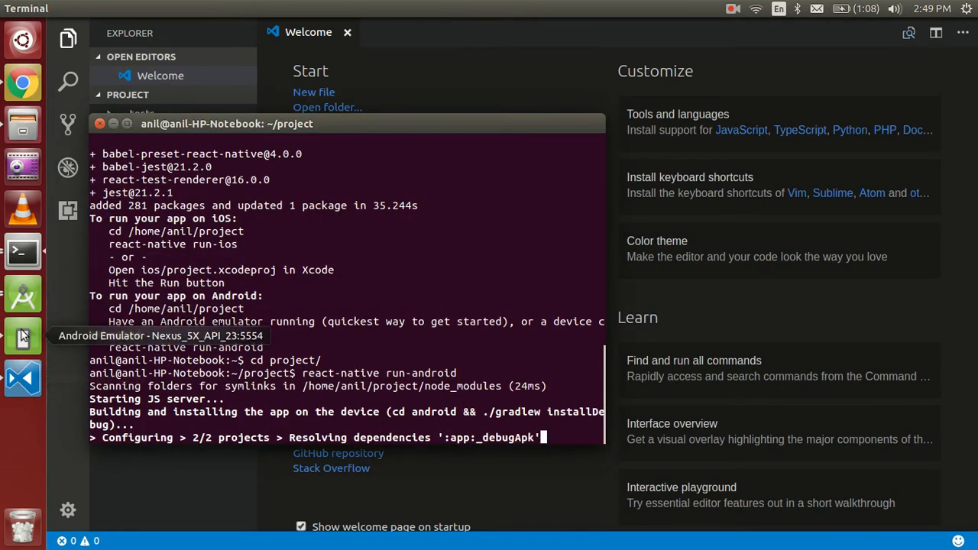
{"action": "mouse_move", "coordinate": [23, 329]}
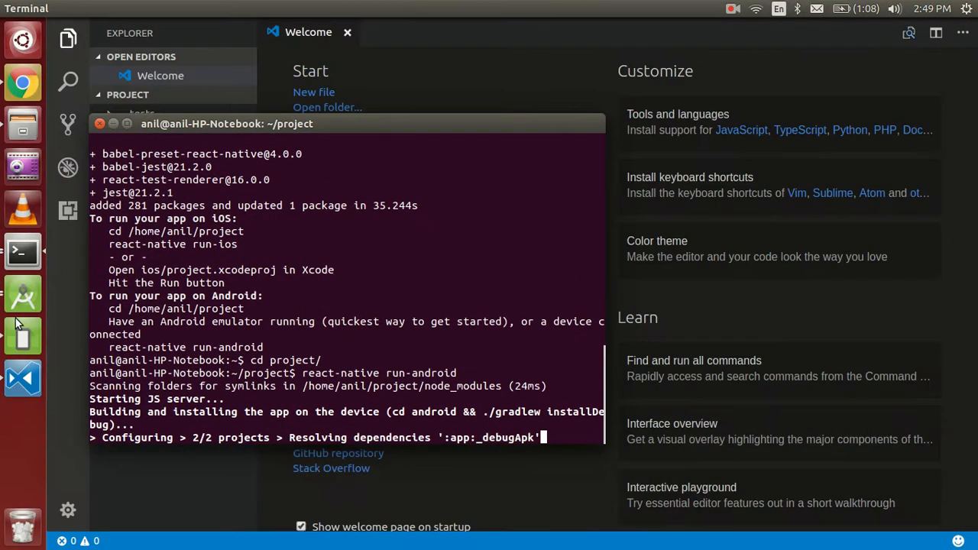
{"action": "mouse_move", "coordinate": [18, 252]}
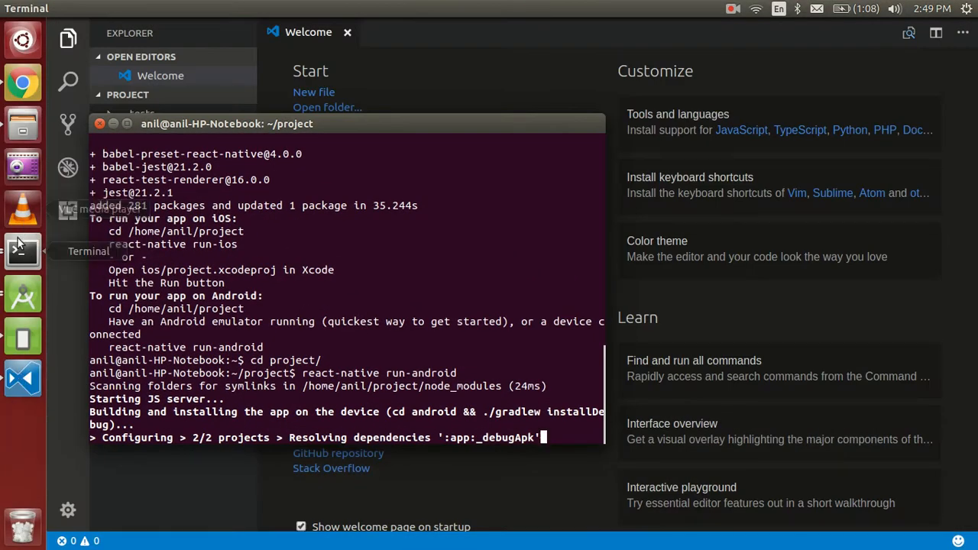
{"action": "mouse_move", "coordinate": [22, 375]}
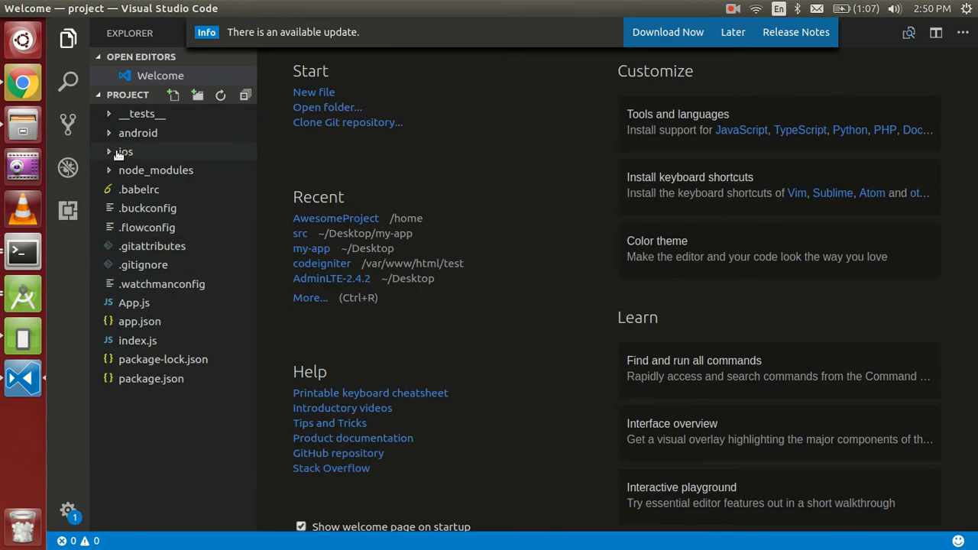
- Show App.js in the editor with the Welcome to React Native! render code
{"action": "left_click", "coordinate": [125, 151]}
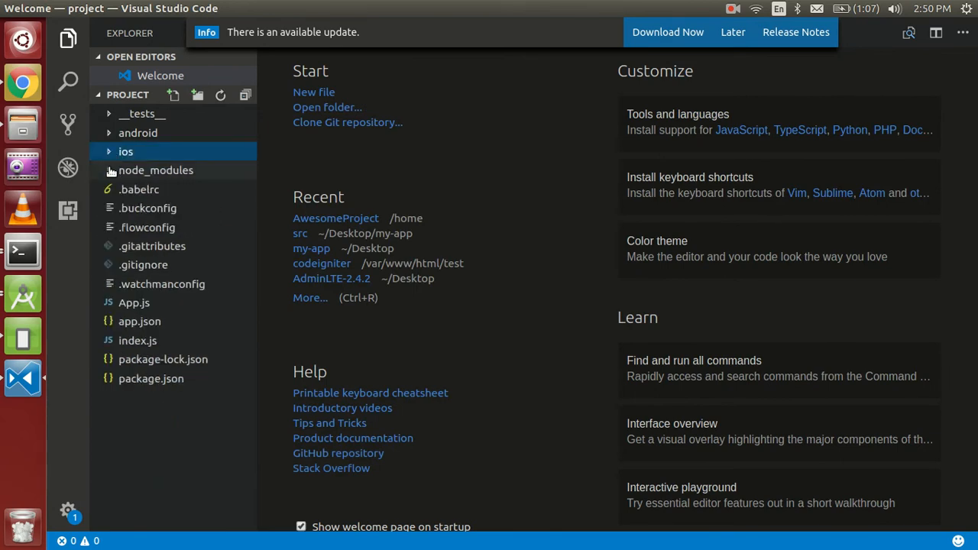
{"action": "left_click", "coordinate": [138, 131]}
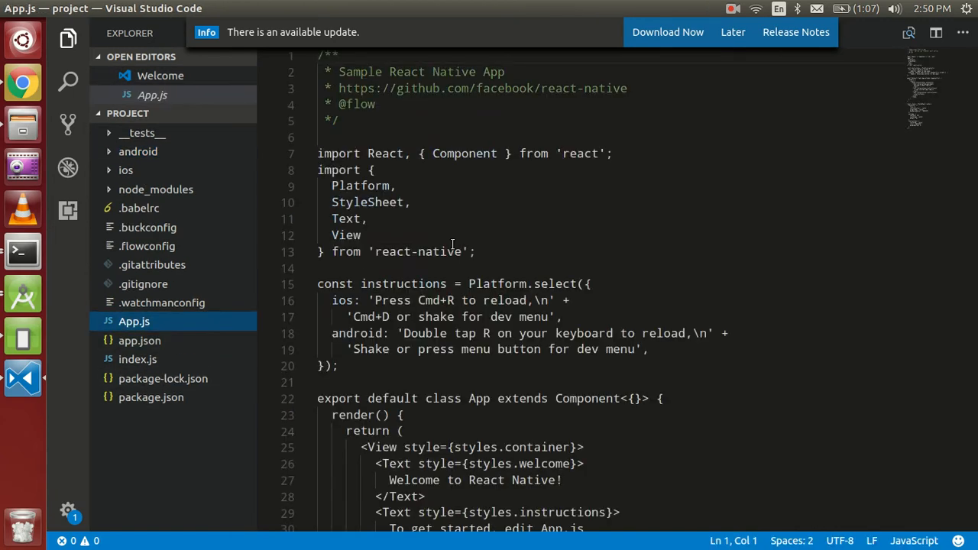
{"action": "scroll", "scroll_direction": "down", "scroll_amount": 3}
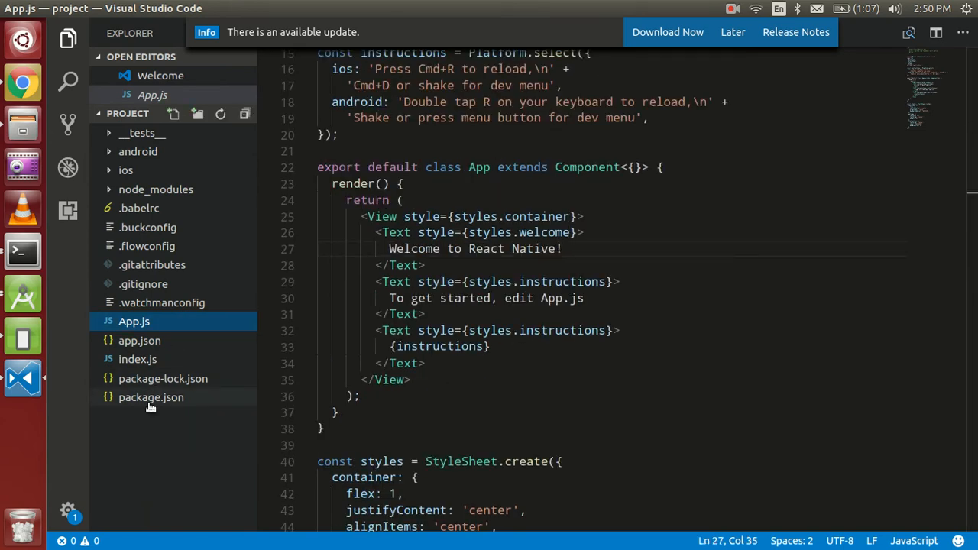
- Review the react and jest entries in package.json and dismiss the available-update notice
{"action": "left_click", "coordinate": [150, 397]}
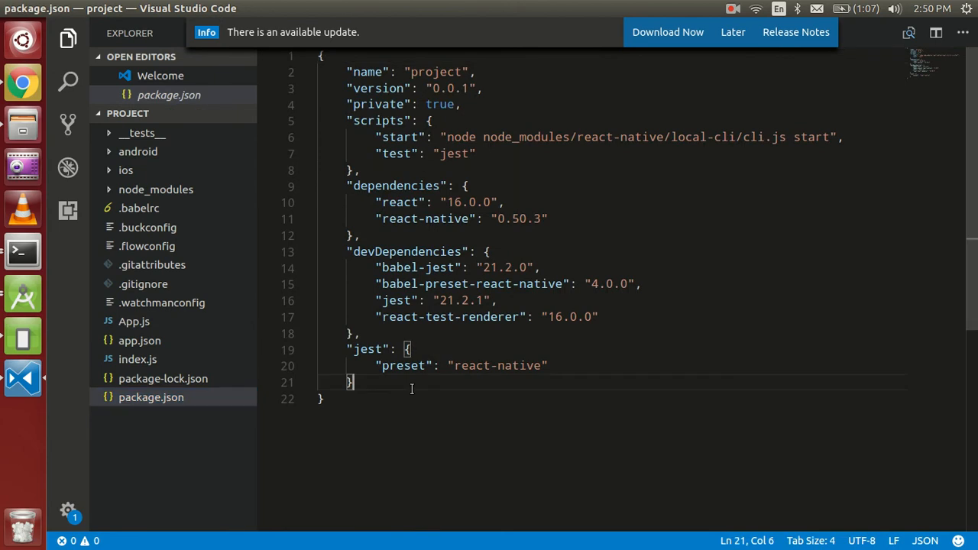
{"action": "mouse_move", "coordinate": [370, 404]}
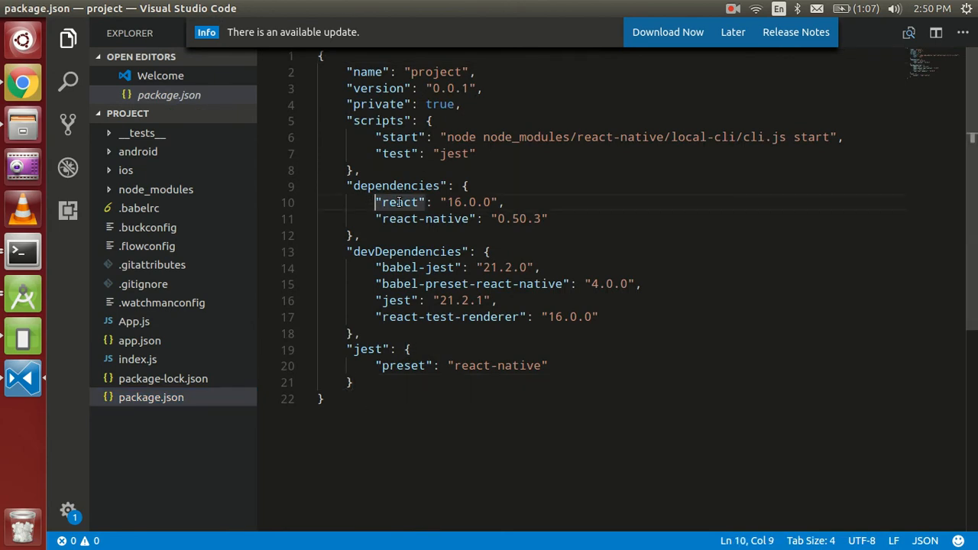
{"action": "double_click", "coordinate": [399, 201]}
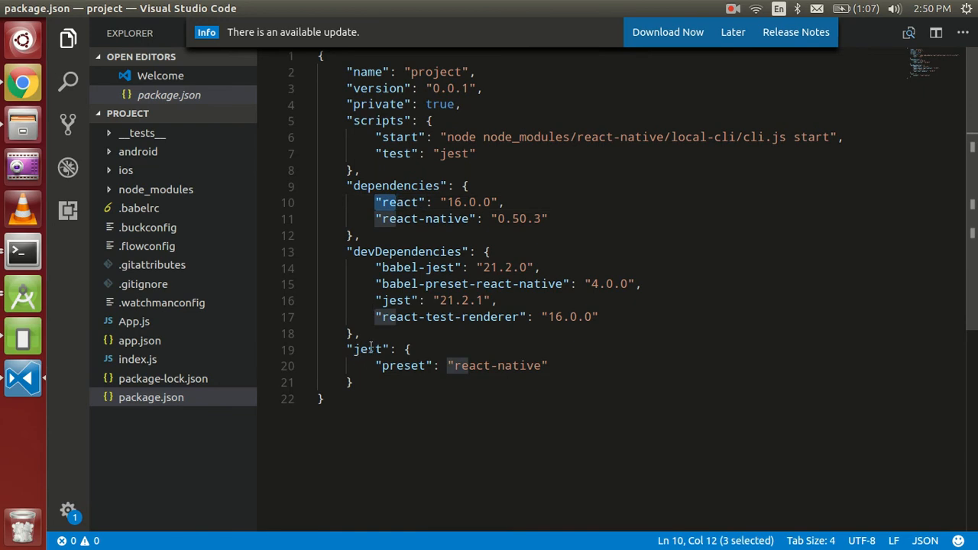
{"action": "double_click", "coordinate": [367, 348]}
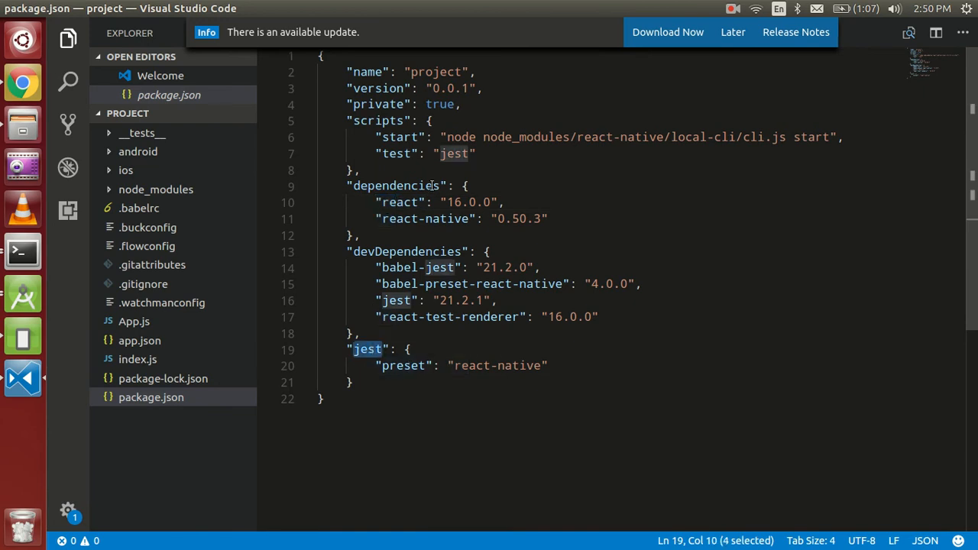
{"action": "left_click", "coordinate": [731, 32]}
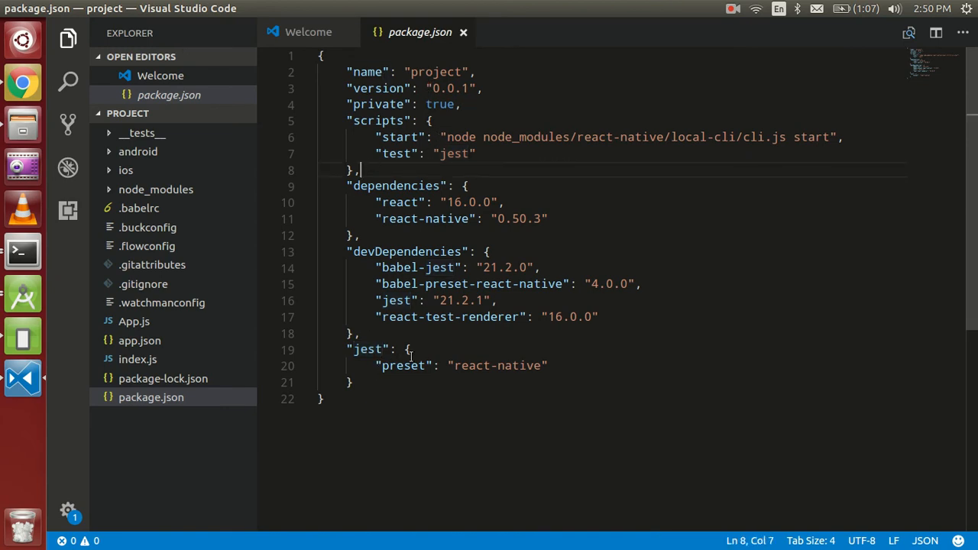
{"action": "mouse_move", "coordinate": [364, 382]}
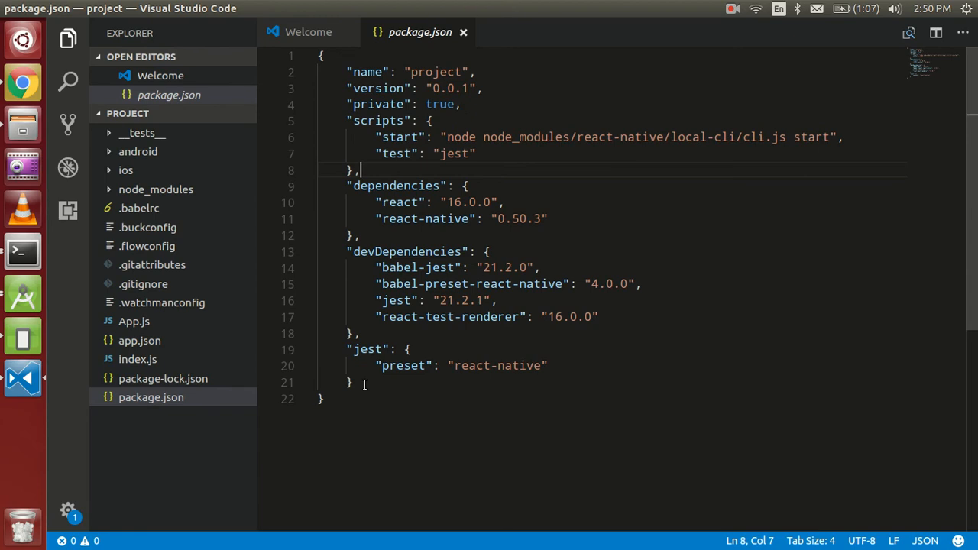
{"action": "mouse_move", "coordinate": [357, 446]}
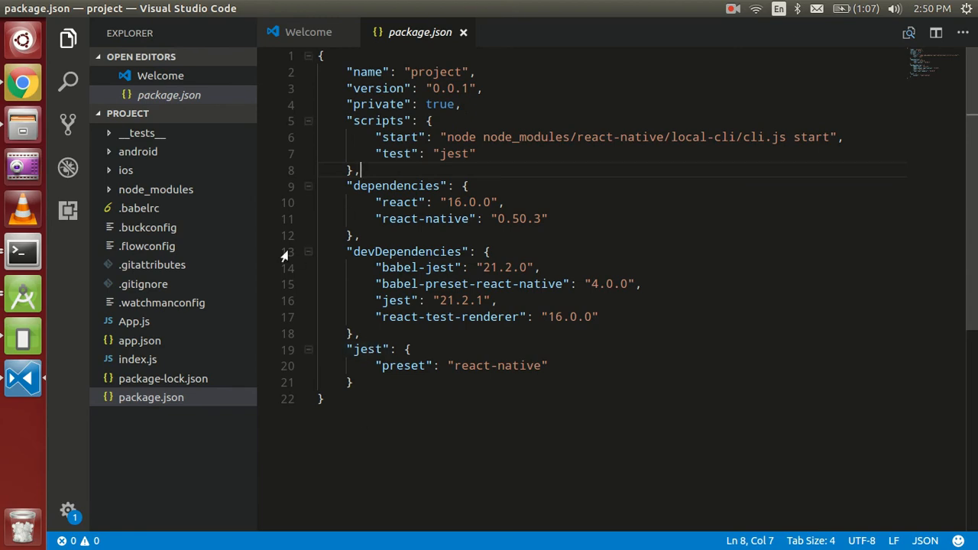
{"action": "left_click", "coordinate": [21, 250]}
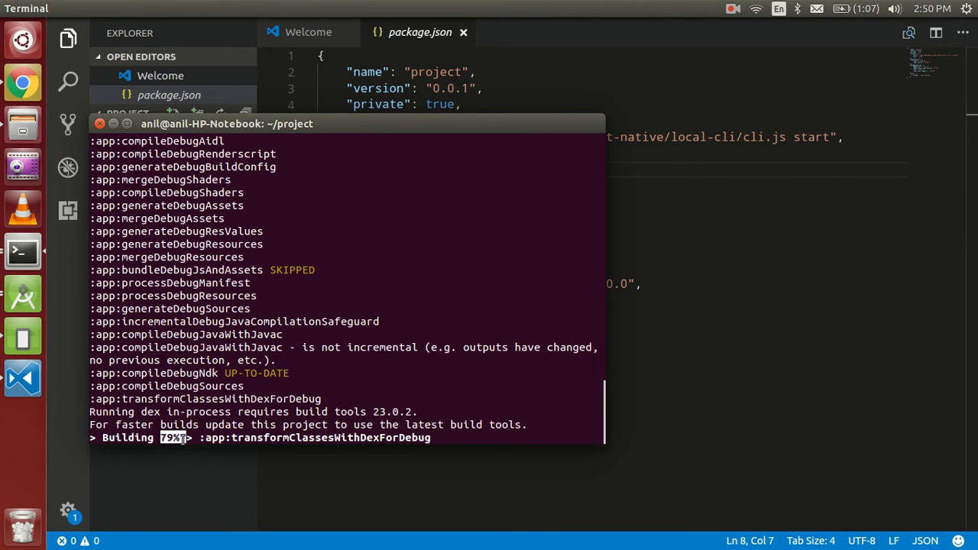
{"action": "mouse_move", "coordinate": [23, 252]}
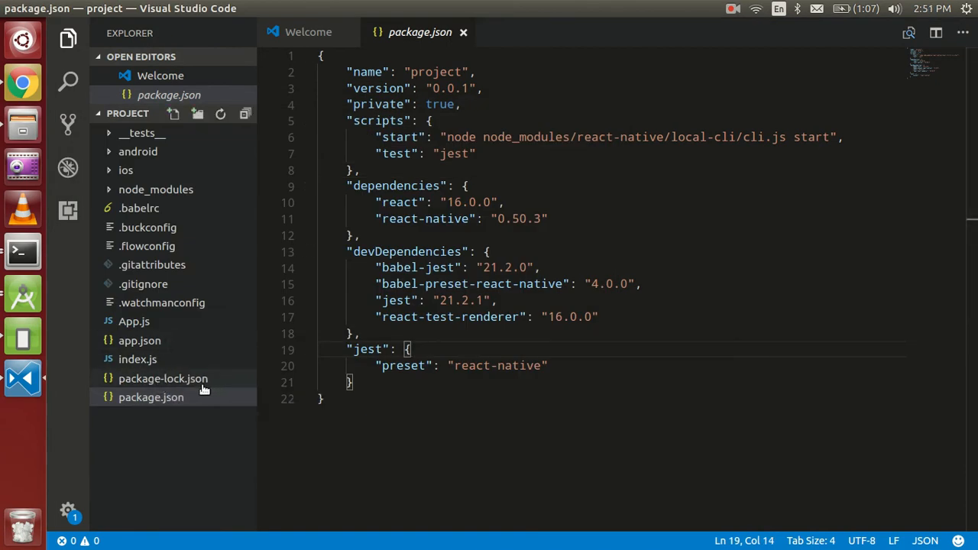
{"action": "mouse_move", "coordinate": [137, 359]}
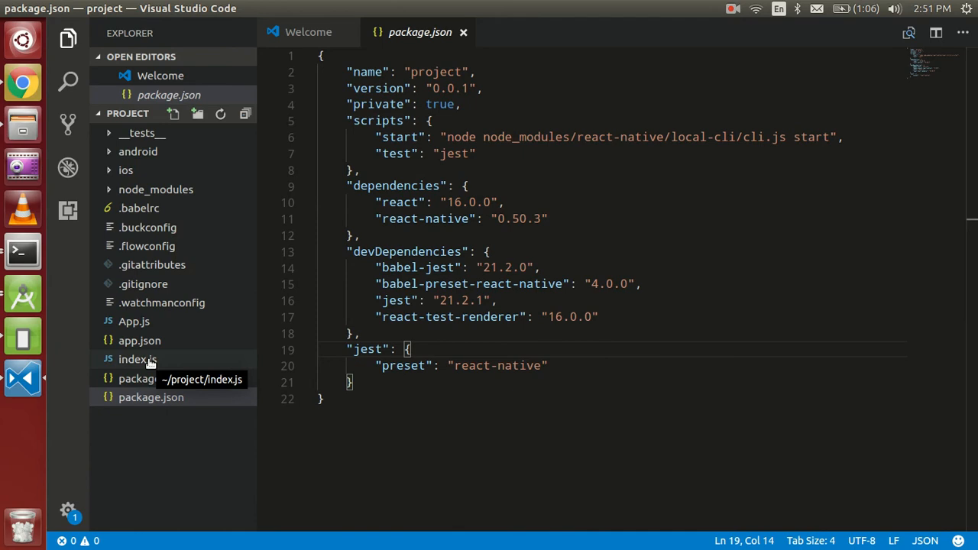
- Inspect the AppRegistry line in index.js registering App as 'project', glancing at App.js and Welcome
{"action": "left_click", "coordinate": [137, 359]}
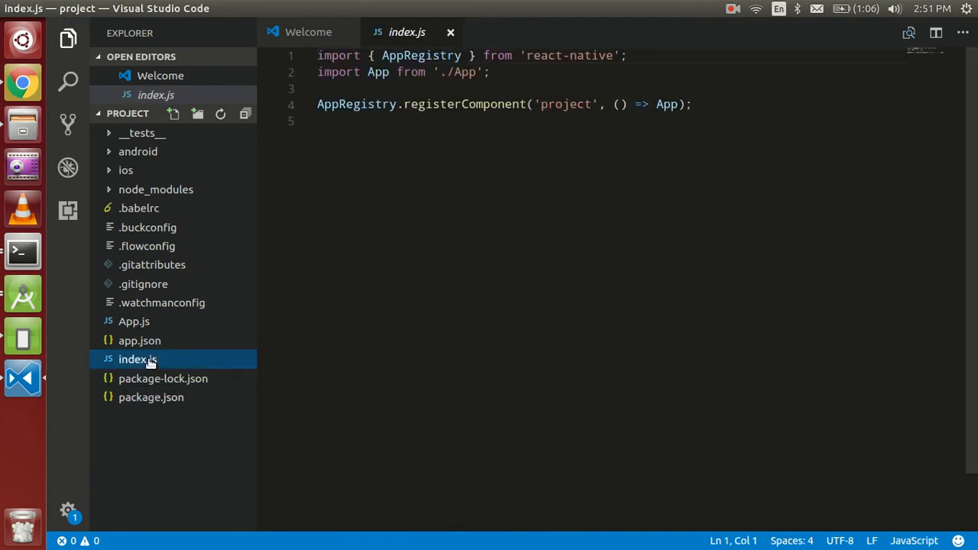
{"action": "mouse_move", "coordinate": [200, 385]}
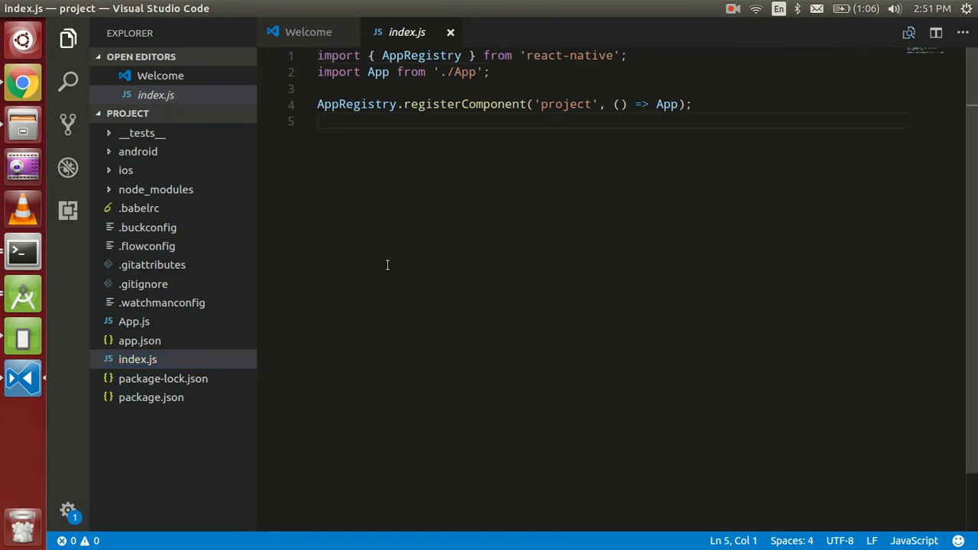
{"action": "mouse_move", "coordinate": [333, 342]}
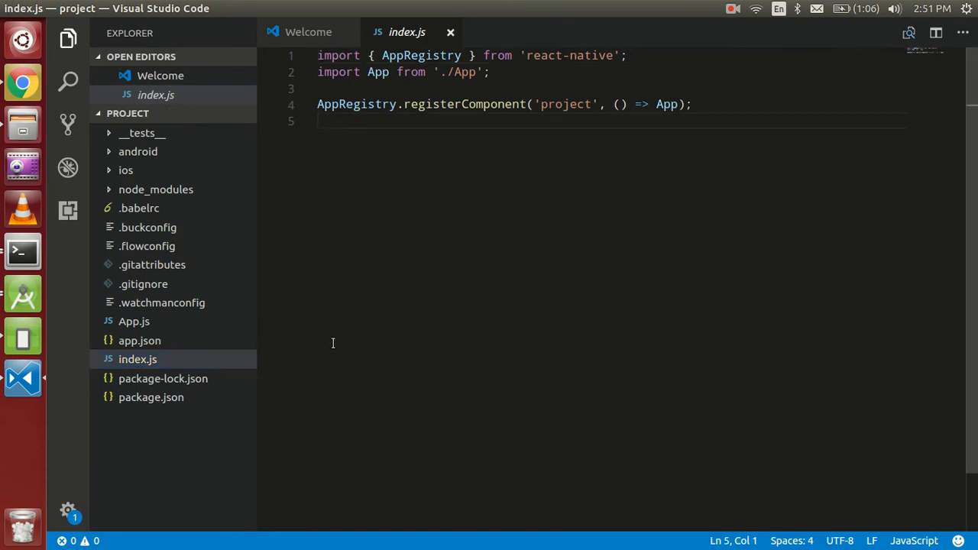
{"action": "mouse_move", "coordinate": [134, 321]}
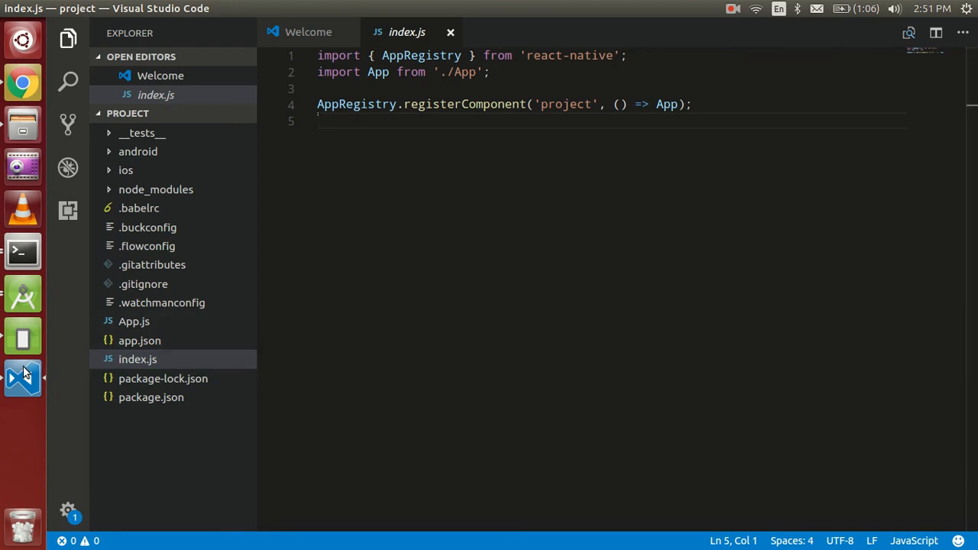
{"action": "mouse_move", "coordinate": [23, 252]}
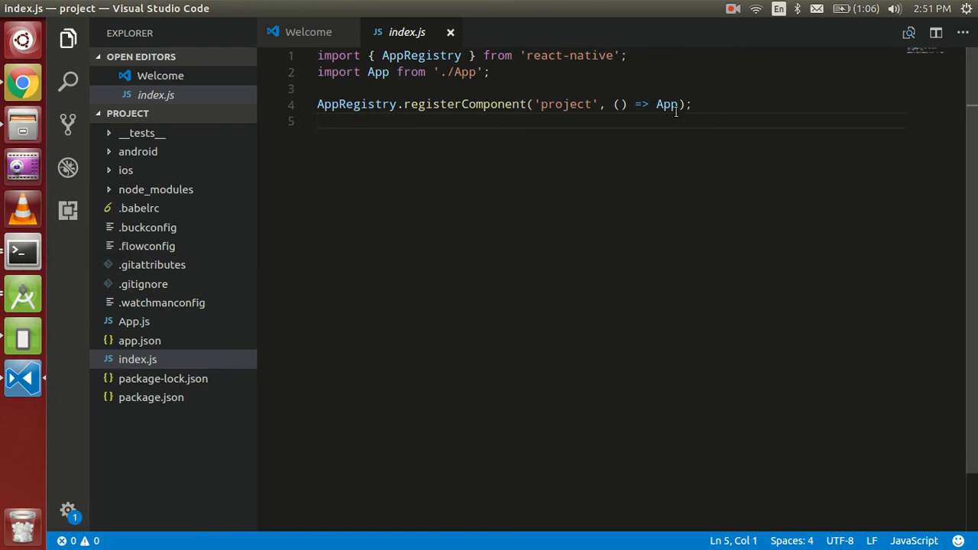
{"action": "double_click", "coordinate": [666, 104]}
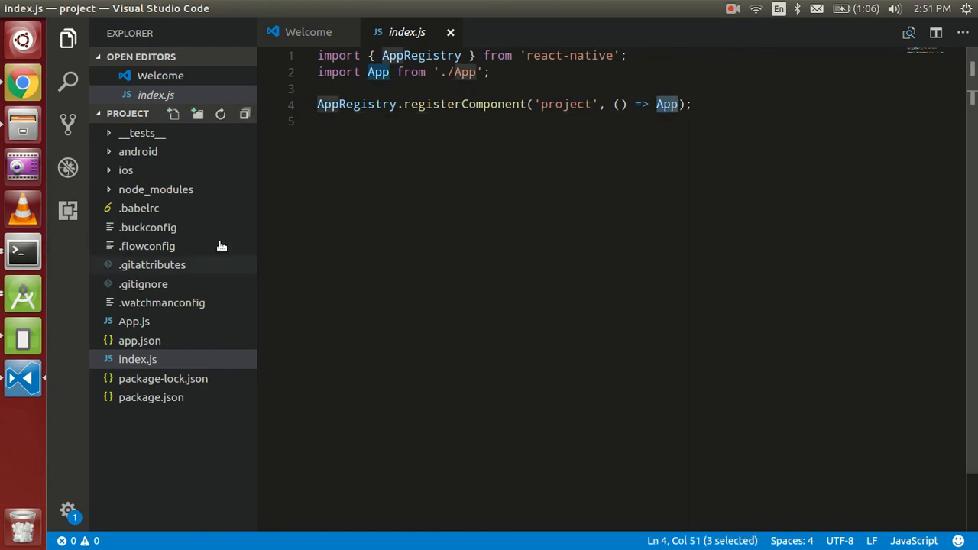
{"action": "mouse_move", "coordinate": [162, 378]}
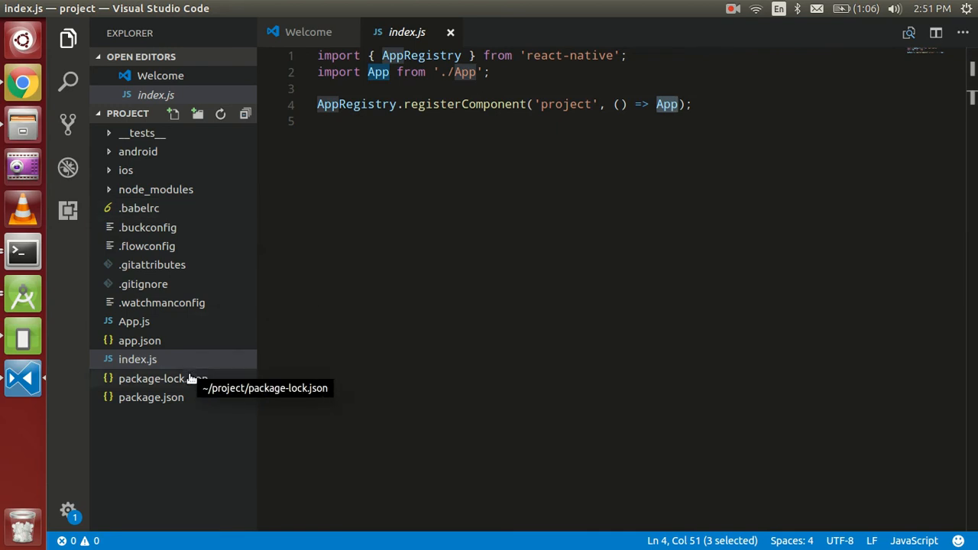
{"action": "left_click", "coordinate": [134, 321]}
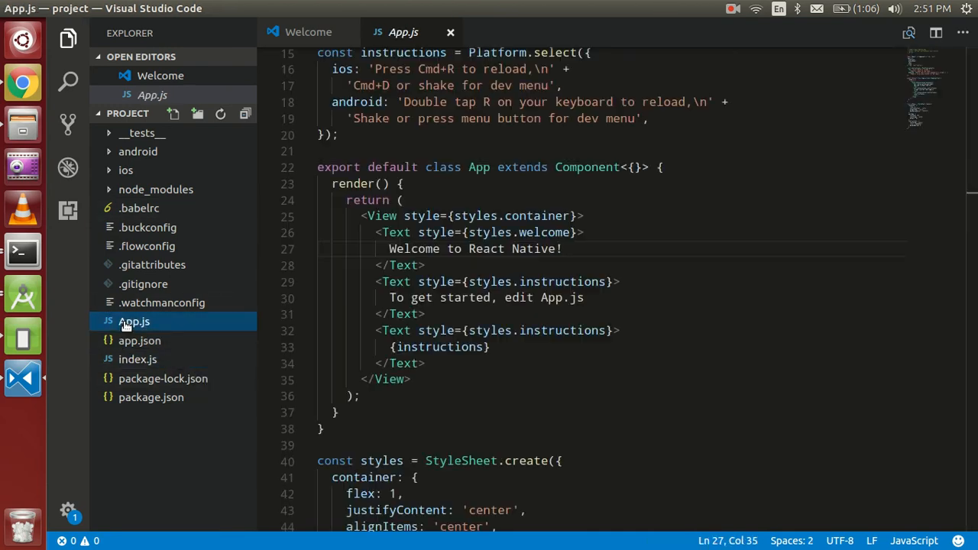
{"action": "mouse_move", "coordinate": [479, 167]}
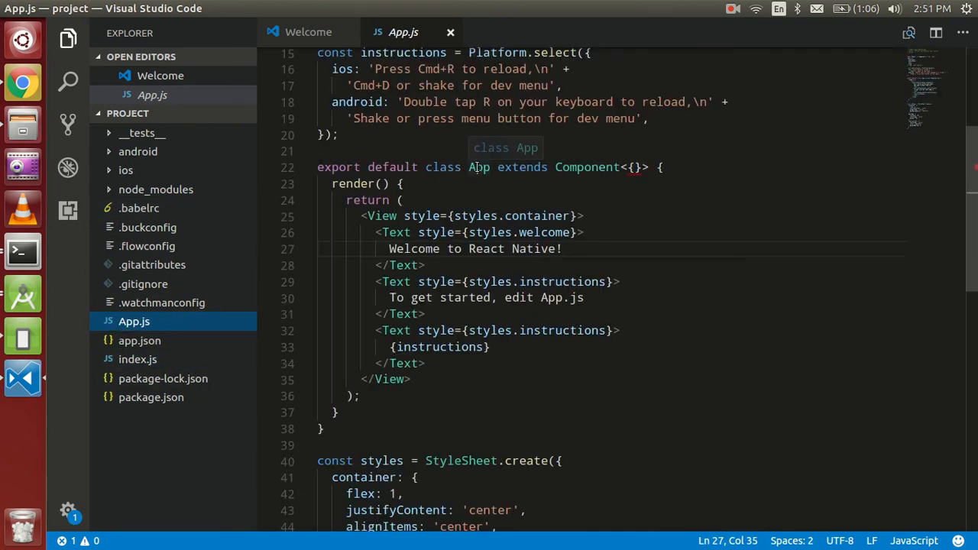
{"action": "left_click", "coordinate": [309, 32]}
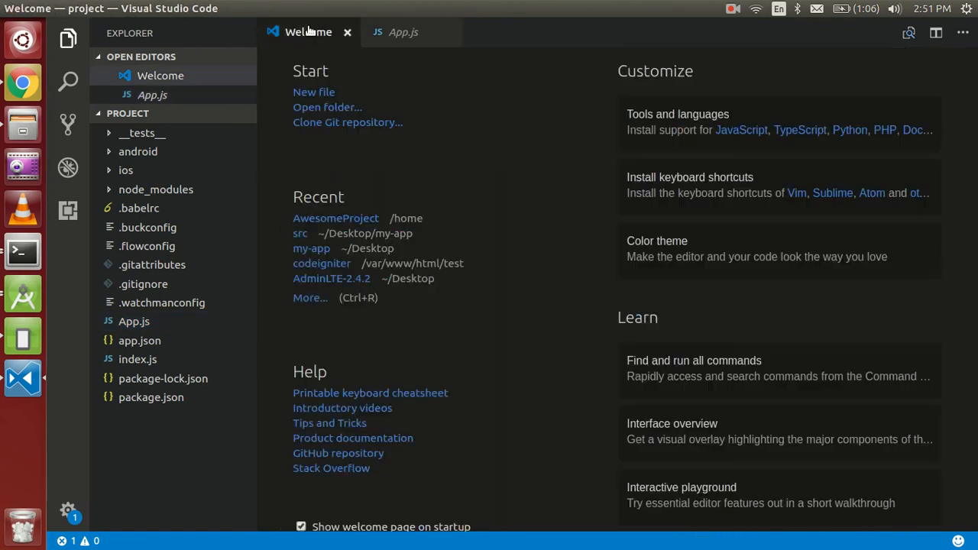
{"action": "mouse_move", "coordinate": [138, 359]}
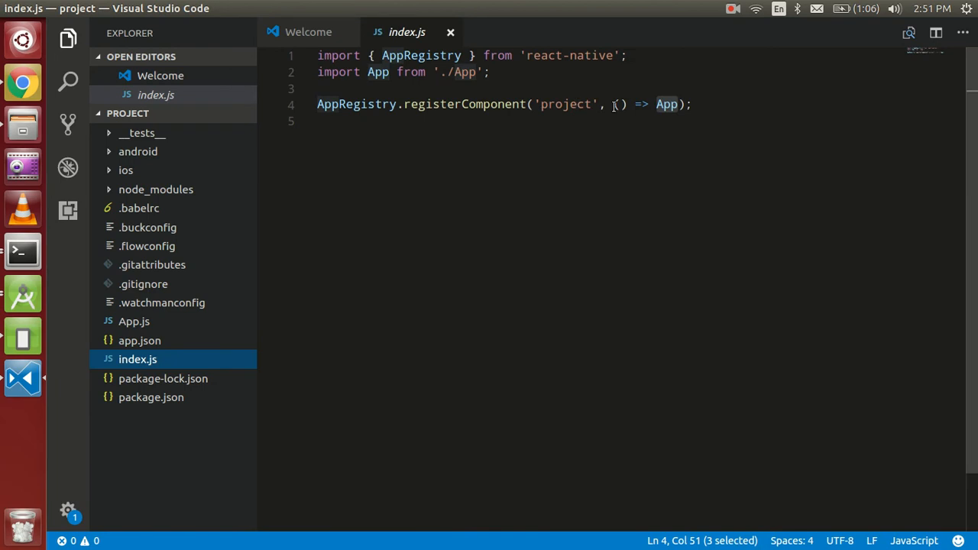
{"action": "double_click", "coordinate": [566, 104]}
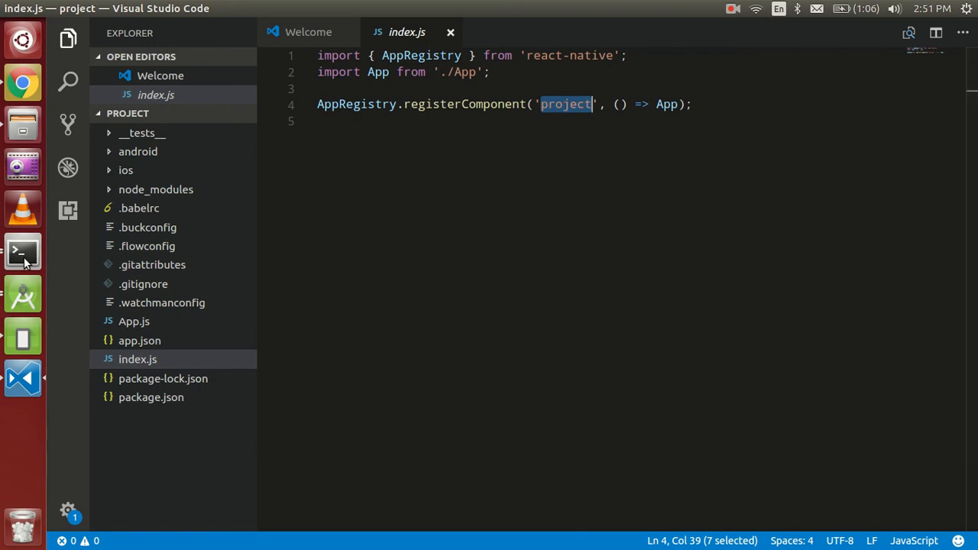
- Watch the Android build finish and the app launch showing 'Welcome to React Native!'
{"action": "left_click", "coordinate": [21, 252]}
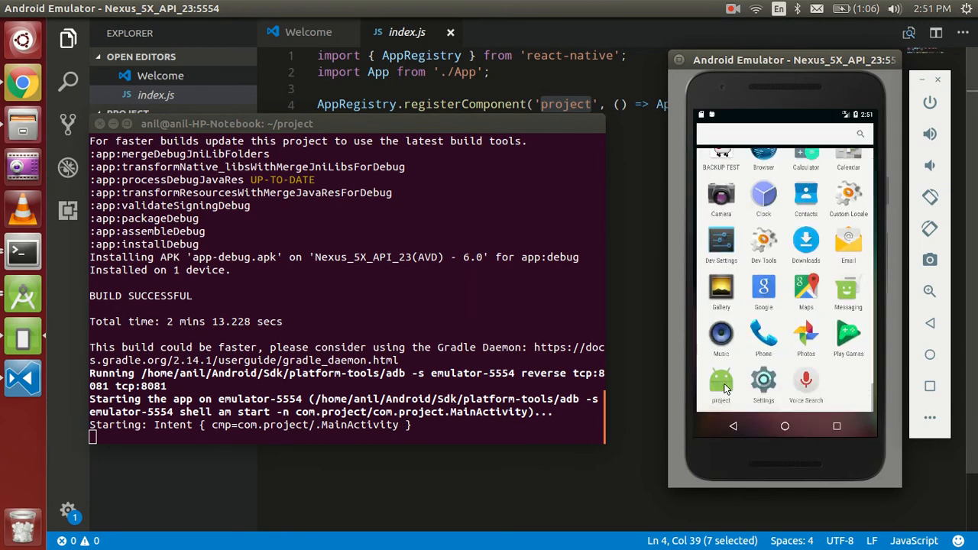
{"action": "left_click", "coordinate": [721, 382]}
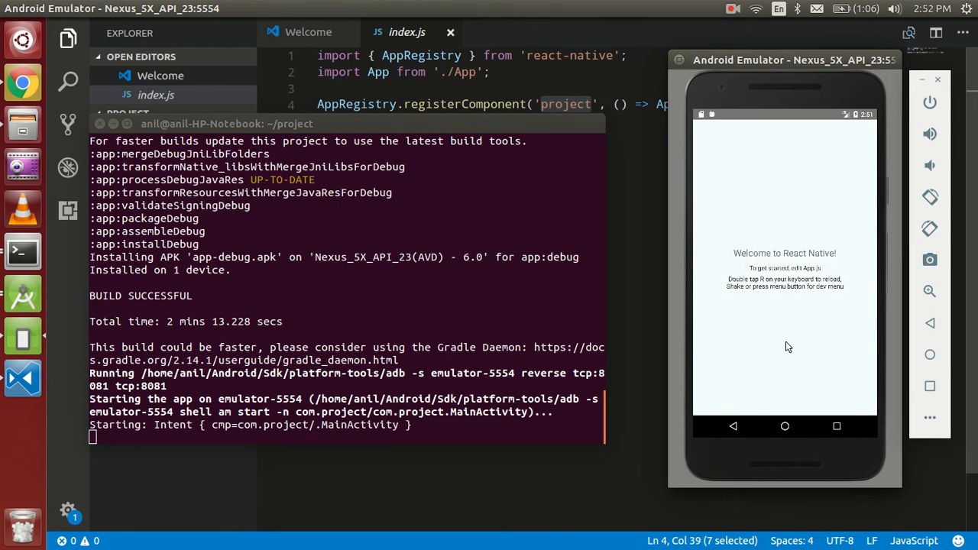
{"action": "mouse_move", "coordinate": [761, 360]}
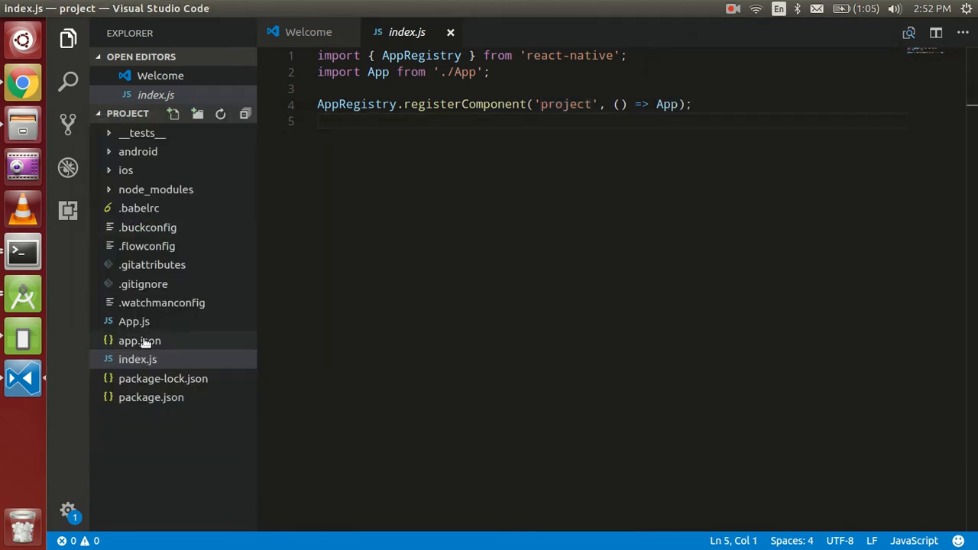
- Insert ' project' after 'Native' so App.js reads 'Welcome to React Native project !'
{"action": "left_click", "coordinate": [134, 321]}
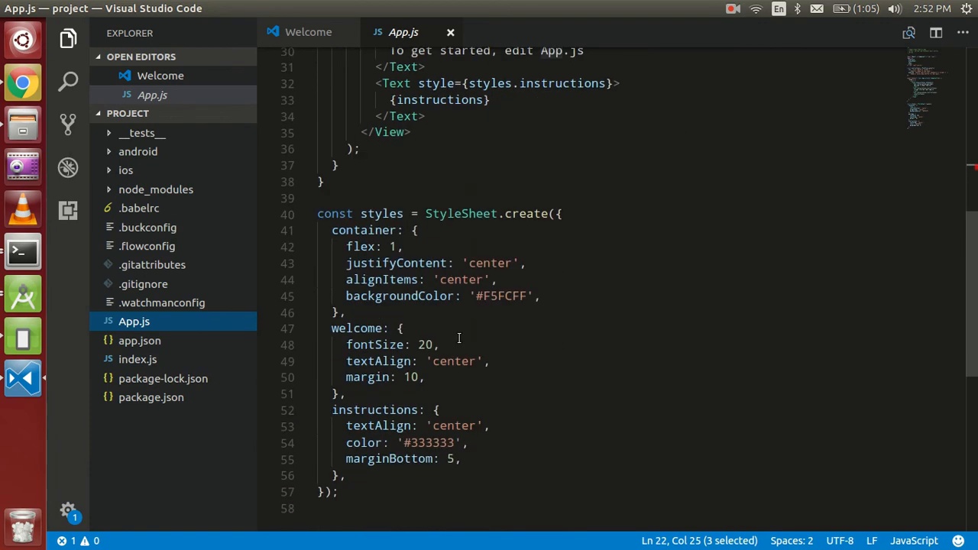
{"action": "scroll", "scroll_direction": "up", "scroll_amount": 3}
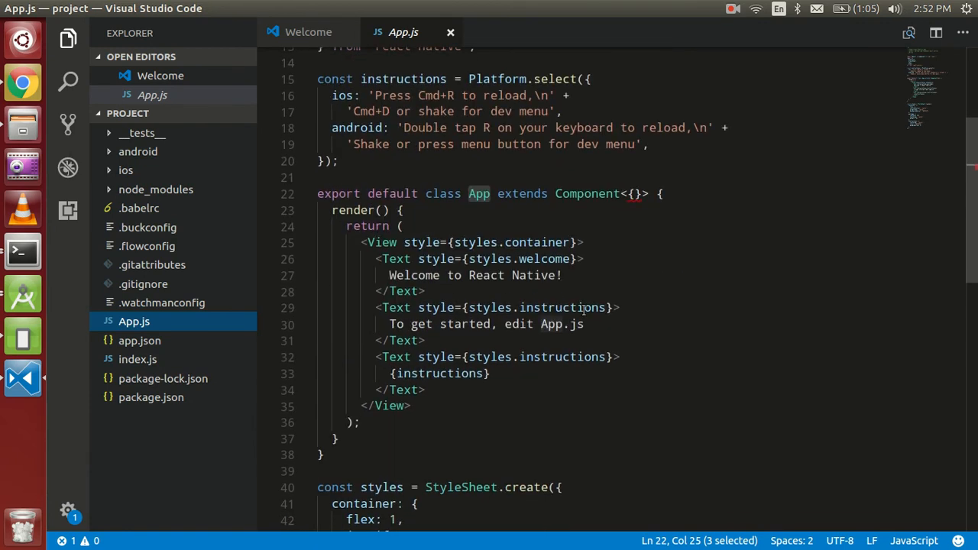
{"action": "double_click", "coordinate": [531, 275]}
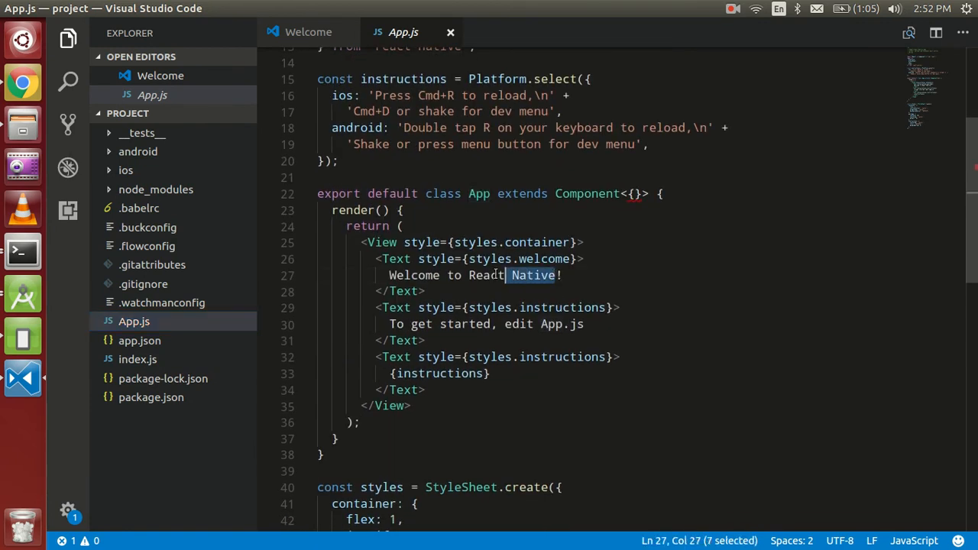
{"action": "left_click", "coordinate": [556, 275]}
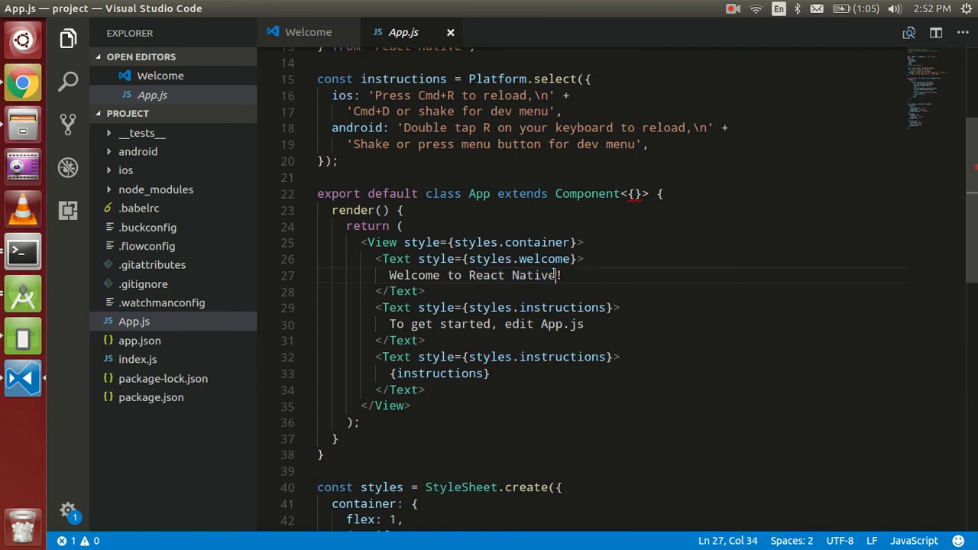
{"action": "type", "text": "project"}
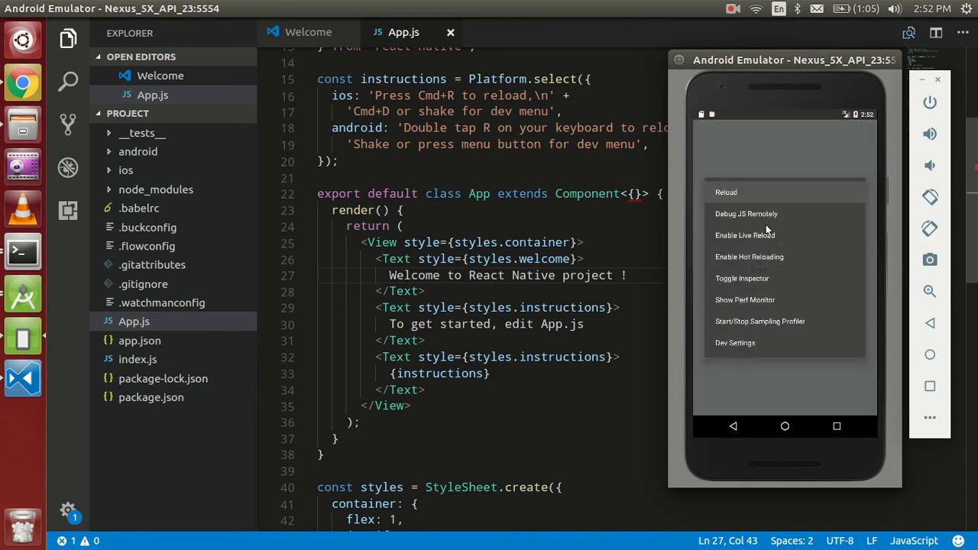
{"action": "mouse_move", "coordinate": [720, 243]}
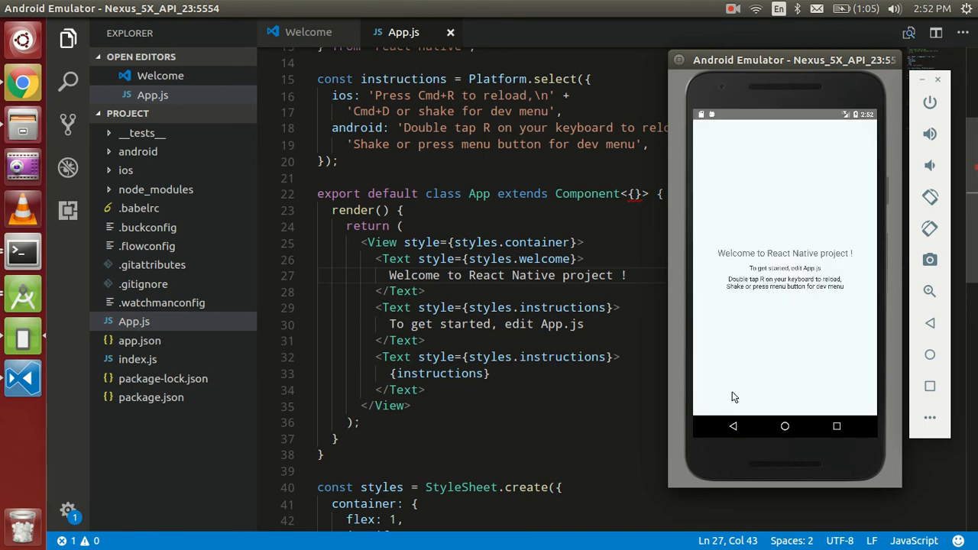
{"action": "mouse_move", "coordinate": [579, 281]}
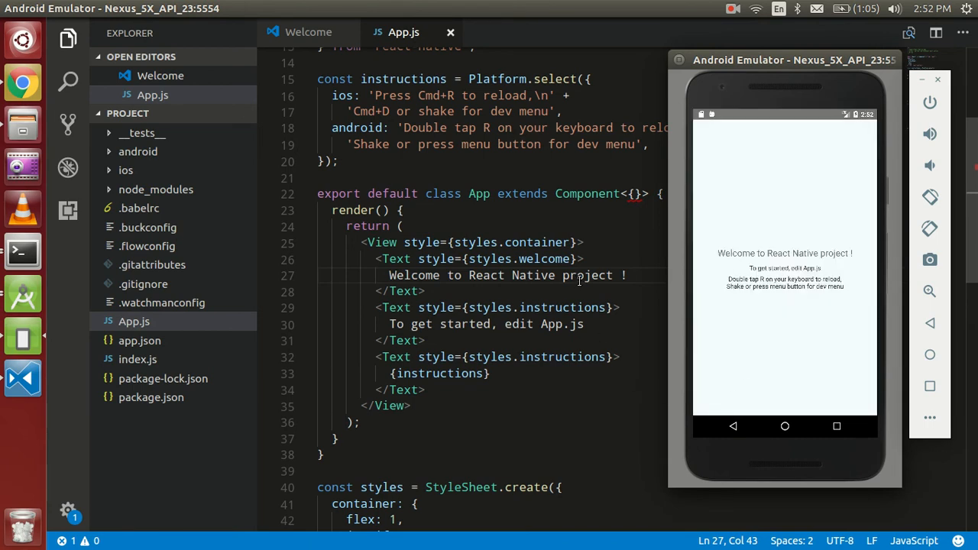
{"action": "mouse_move", "coordinate": [815, 327]}
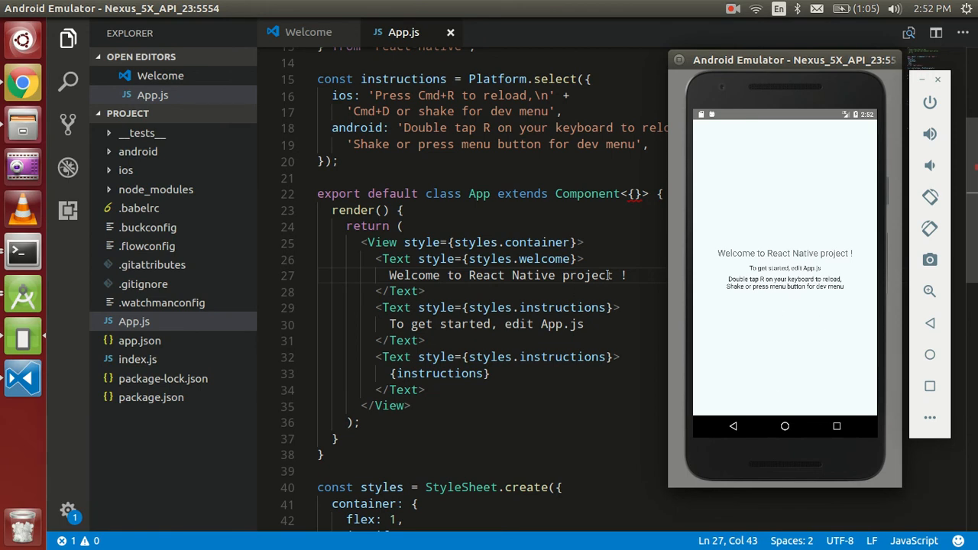
- Add '..' after 'project' and save App.js so the emulator live-reloads the new text
{"action": "type", "text": ".."}
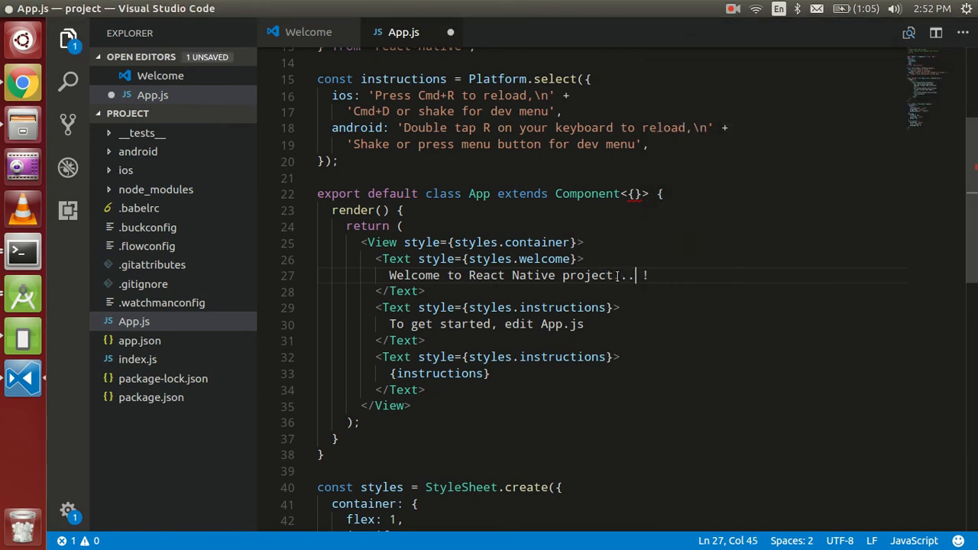
{"action": "key", "text": "ctrl+s"}
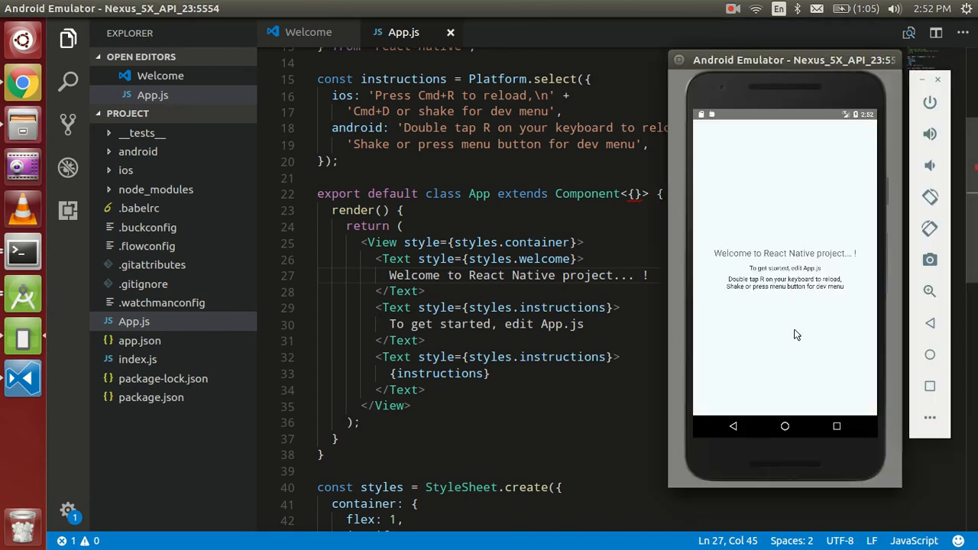
{"action": "mouse_move", "coordinate": [801, 339]}
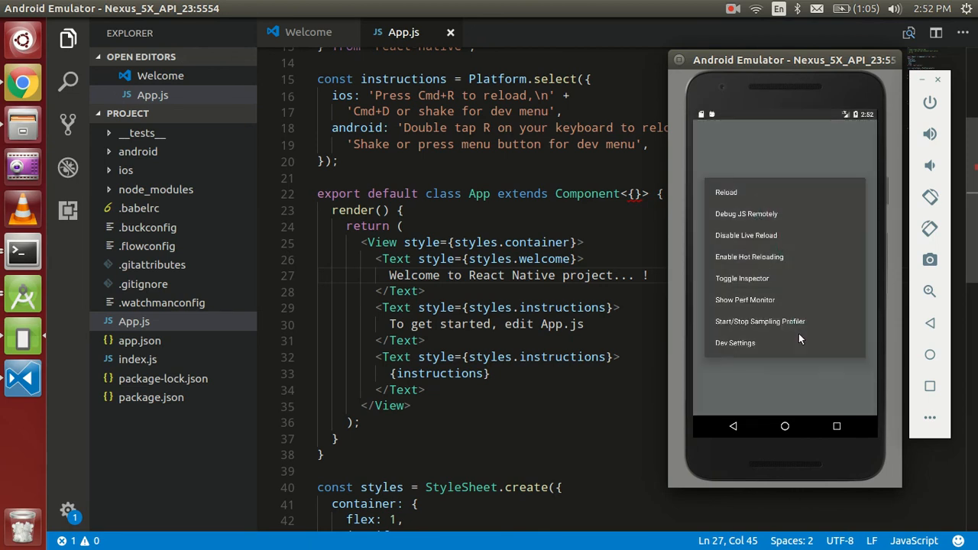
- Toggle the element inspector overlay on the running app and tap elements to inspect them
{"action": "left_click", "coordinate": [741, 278]}
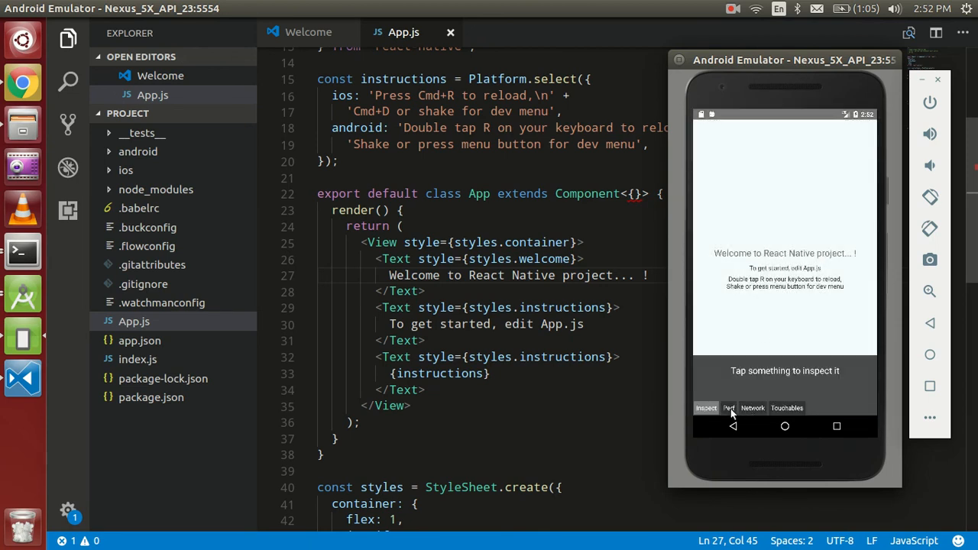
{"action": "left_click", "coordinate": [783, 267]}
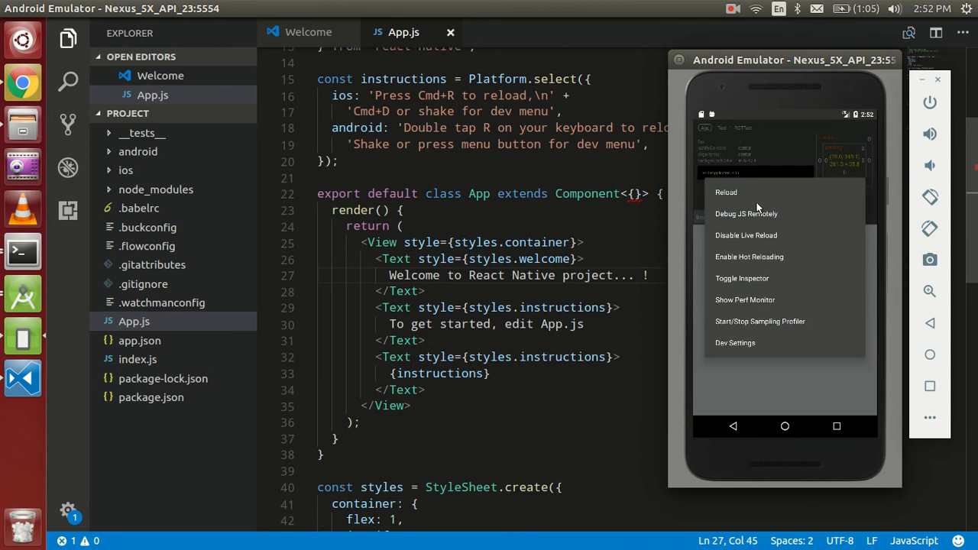
{"action": "left_click", "coordinate": [724, 192]}
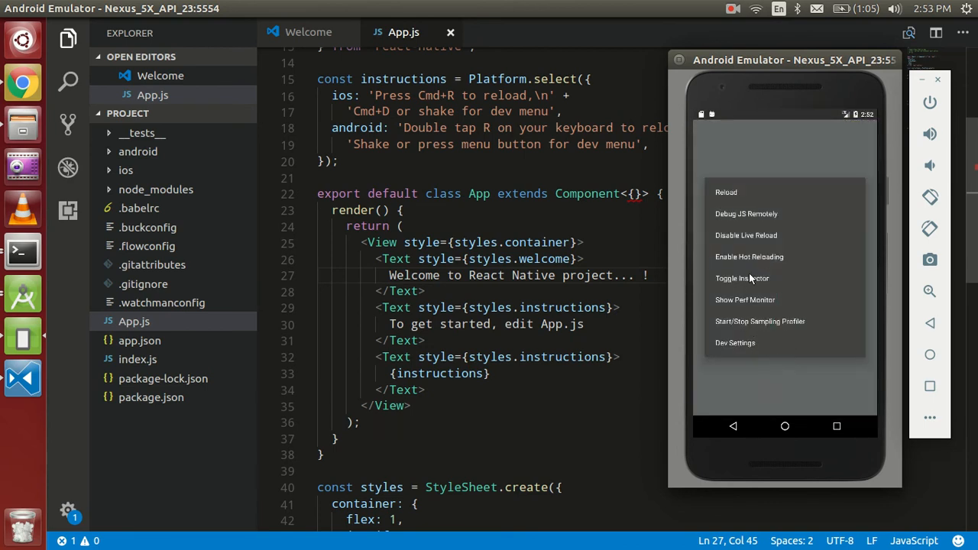
{"action": "left_click", "coordinate": [741, 278]}
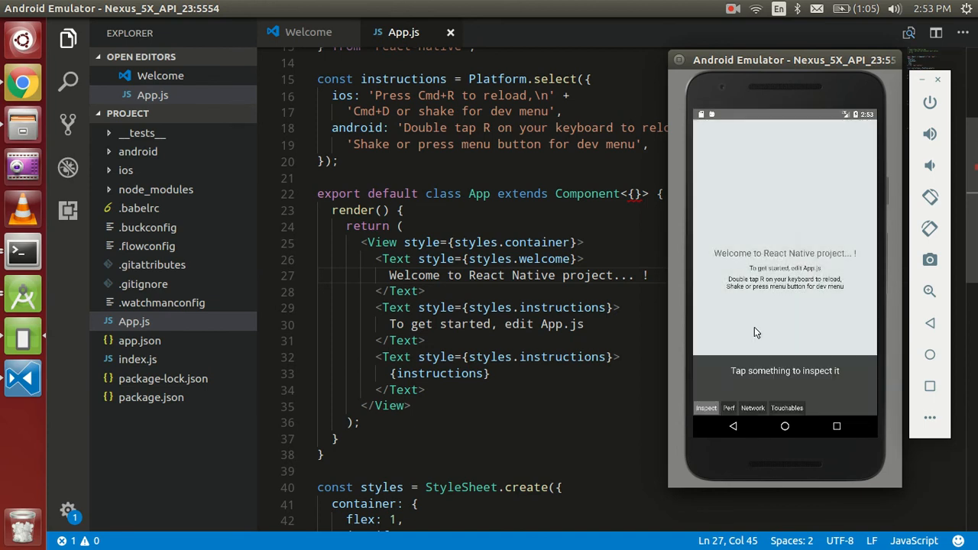
- Switch the inspector to the Network tab and view the list of network requests
{"action": "left_click", "coordinate": [752, 407]}
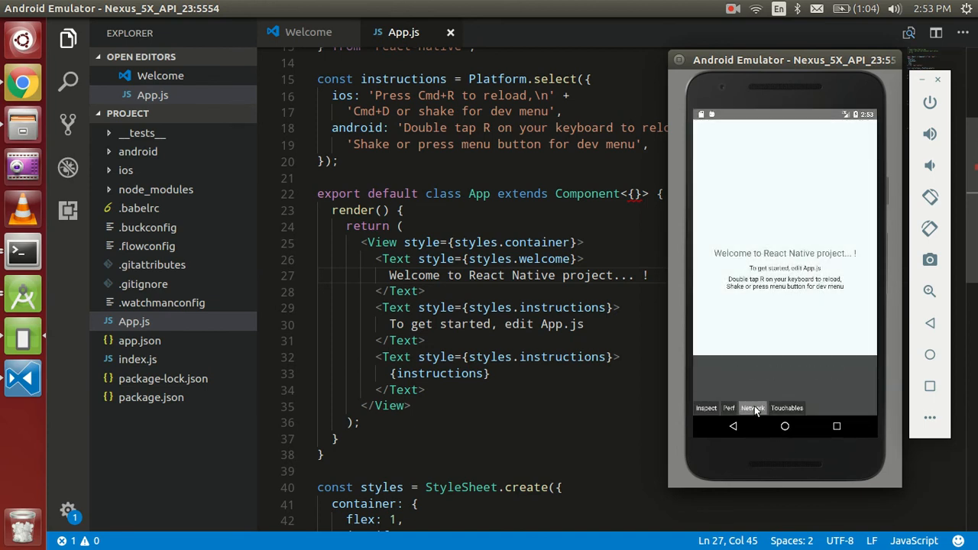
{"action": "left_click", "coordinate": [752, 407]}
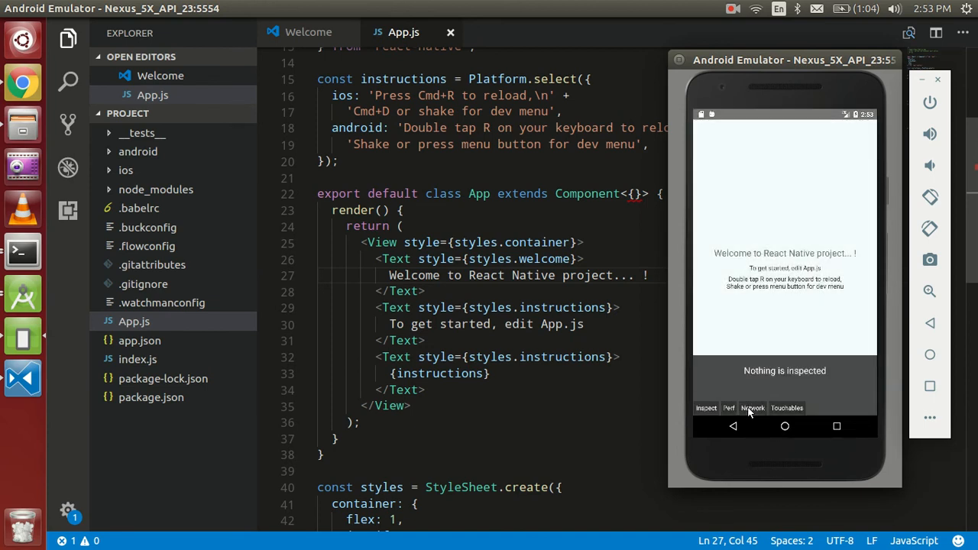
{"action": "left_click", "coordinate": [752, 407]}
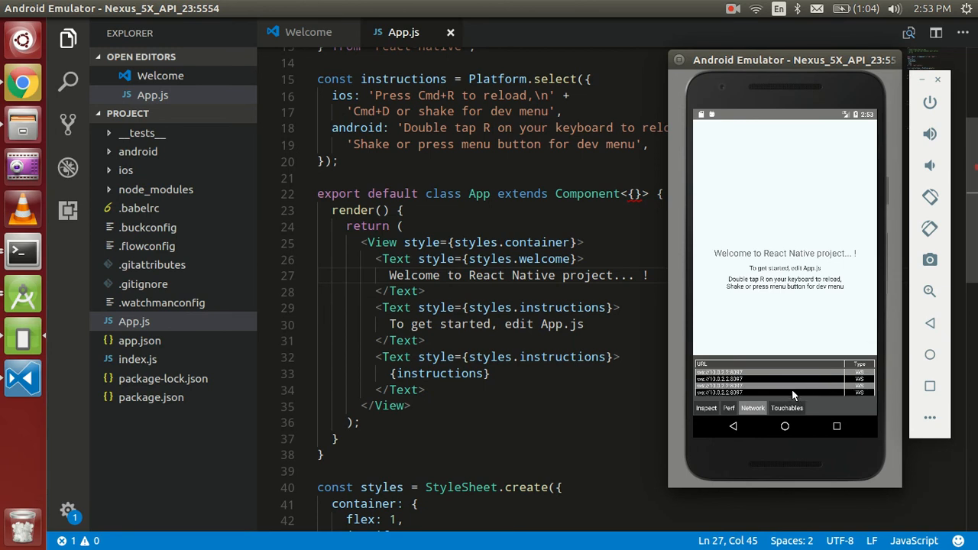
{"action": "left_click", "coordinate": [764, 379]}
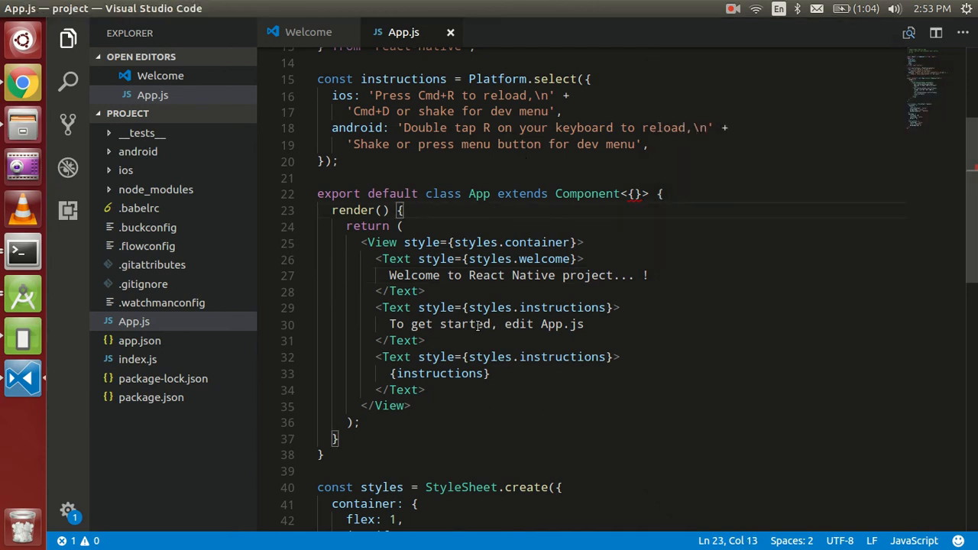
{"action": "scroll", "scroll_direction": "up", "scroll_amount": 3}
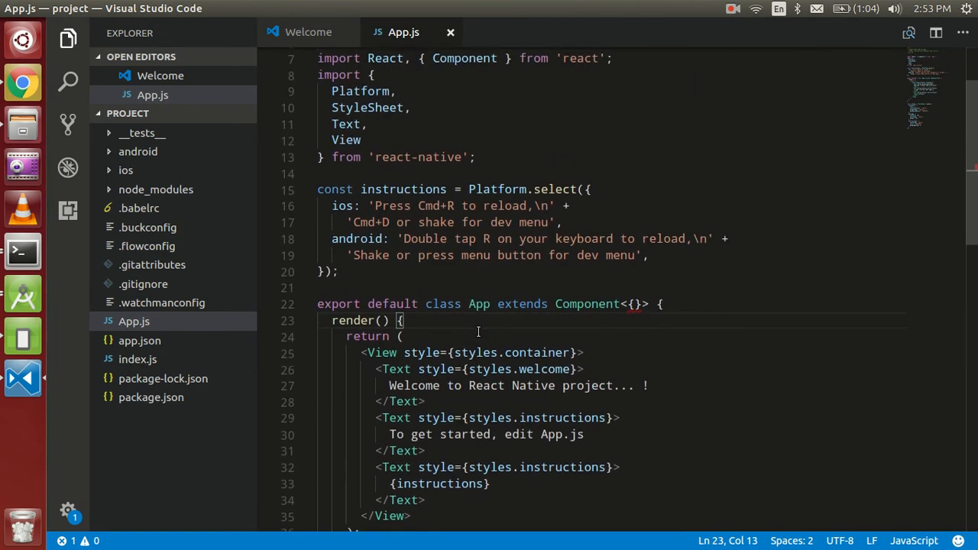
{"action": "scroll", "scroll_direction": "down", "scroll_amount": 3}
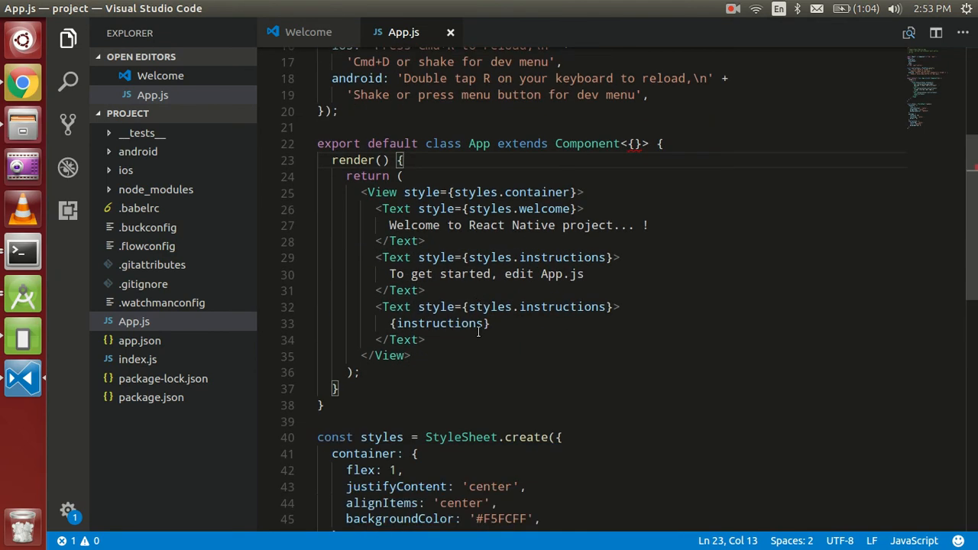
{"action": "scroll", "scroll_direction": "up", "scroll_amount": 3}
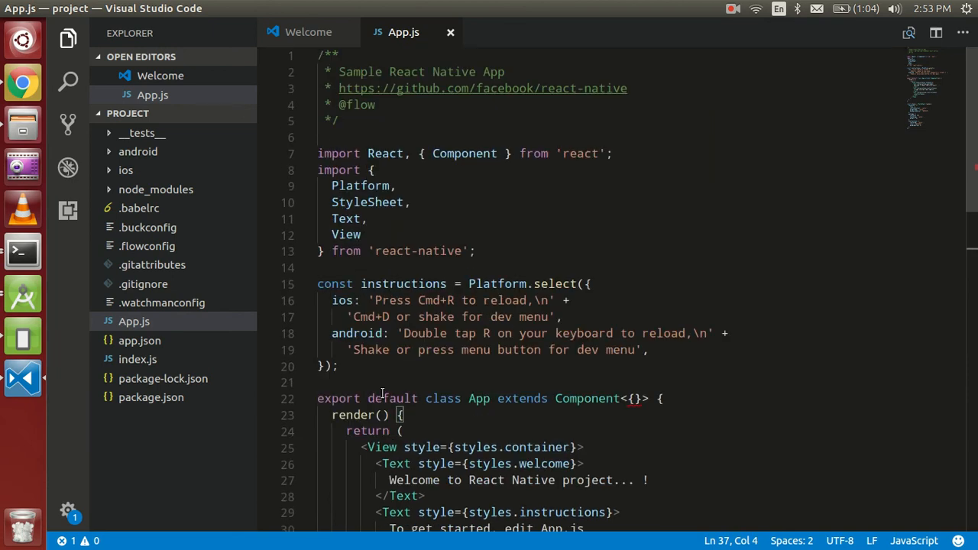
{"action": "scroll", "scroll_direction": "down", "scroll_amount": 3}
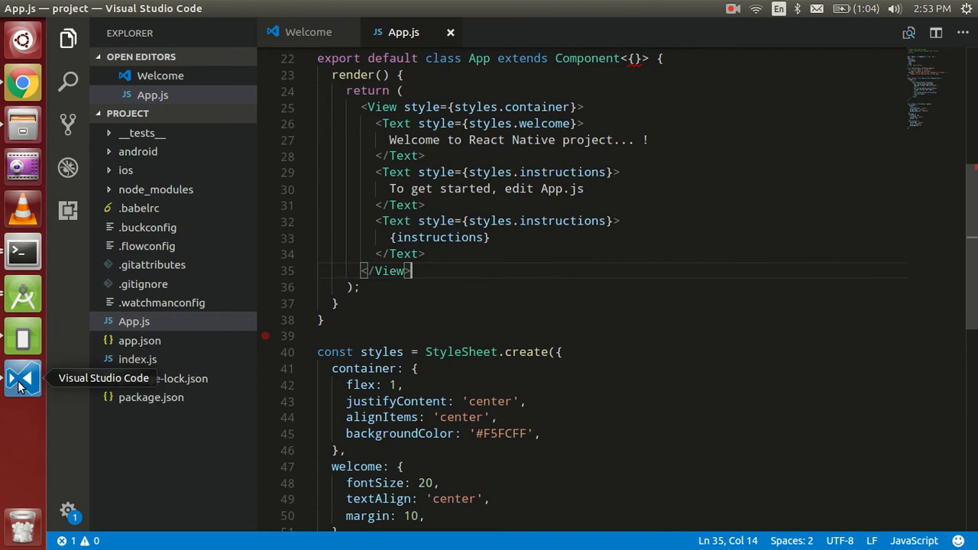
{"action": "mouse_move", "coordinate": [736, 9]}
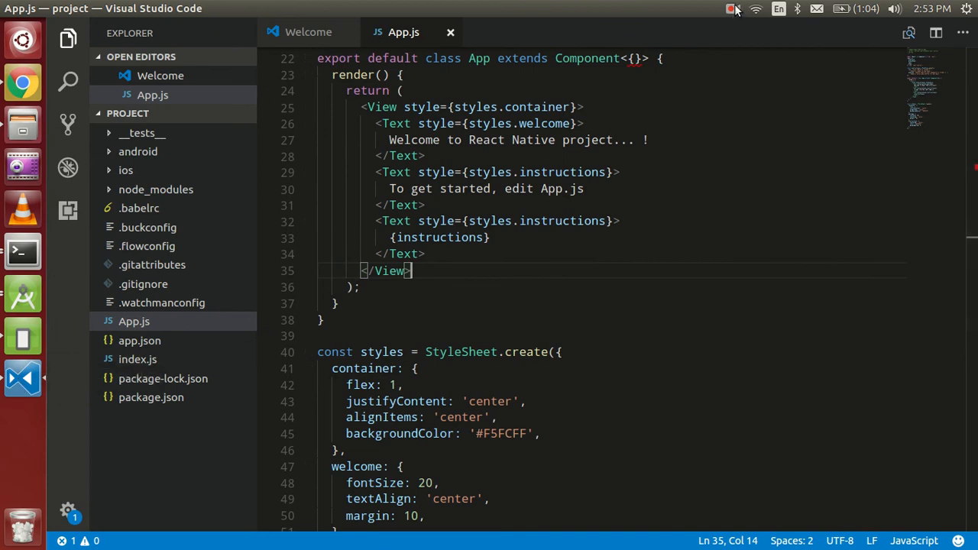
{"action": "left_click", "coordinate": [731, 9]}
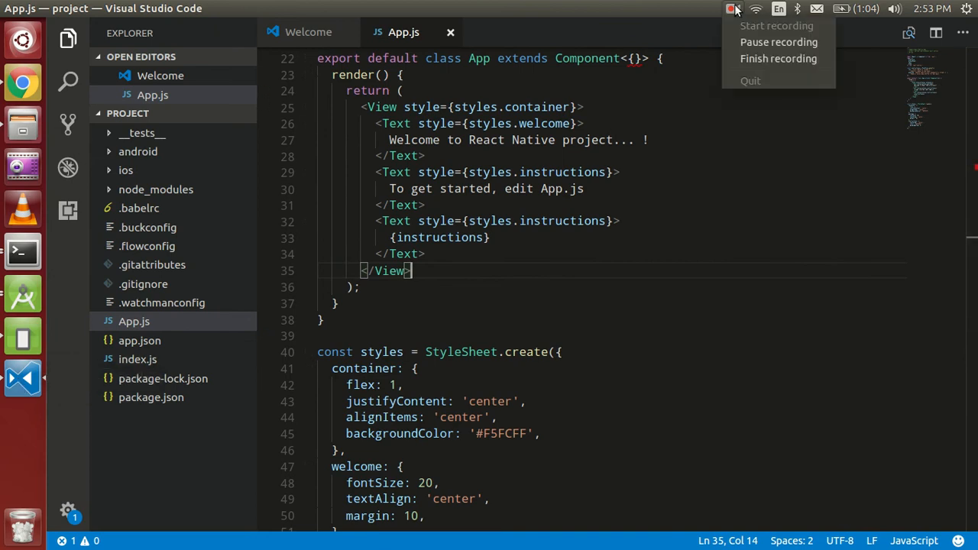